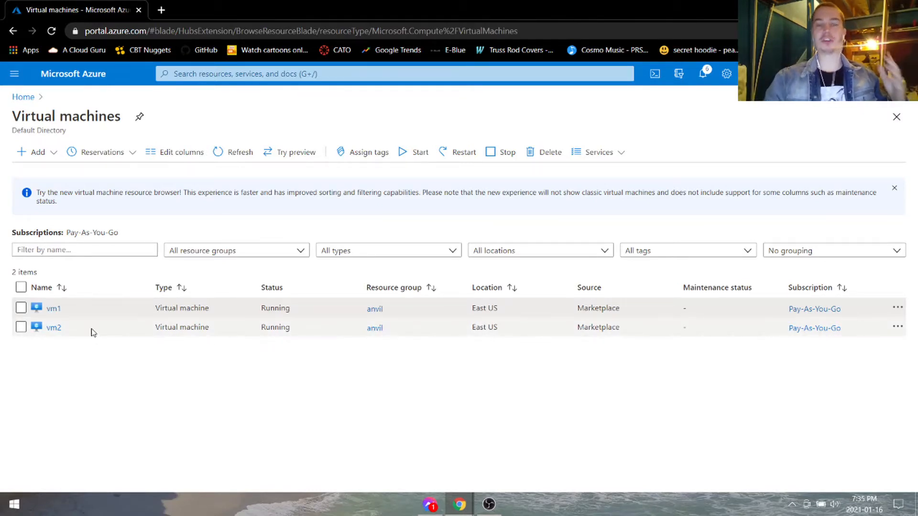
{"action": "mouse_move", "coordinate": [52, 308]}
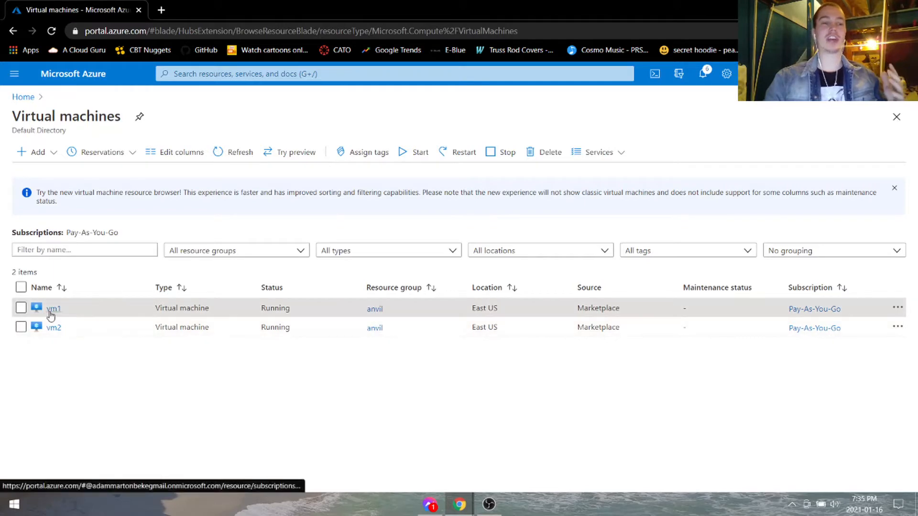
Download vm1's RDP connection file from its Connect > RDP page
{"action": "left_click", "coordinate": [53, 308]}
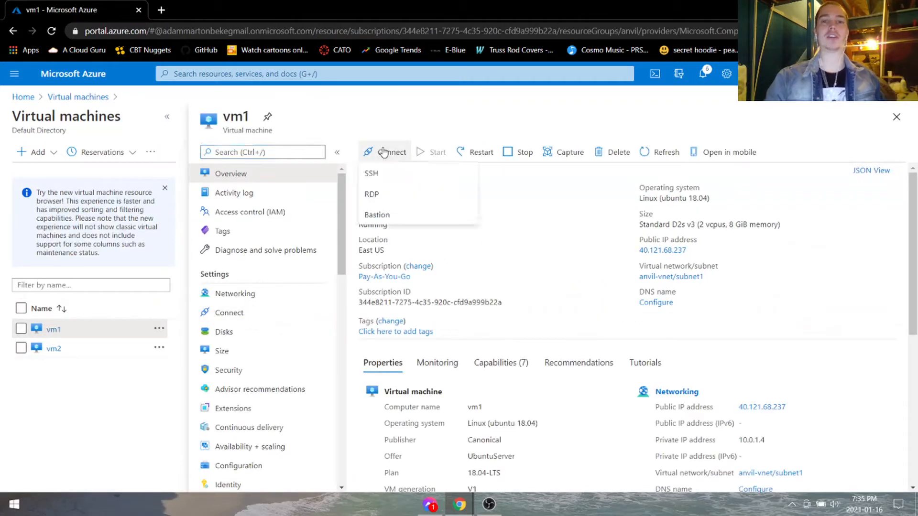
{"action": "left_click", "coordinate": [371, 194]}
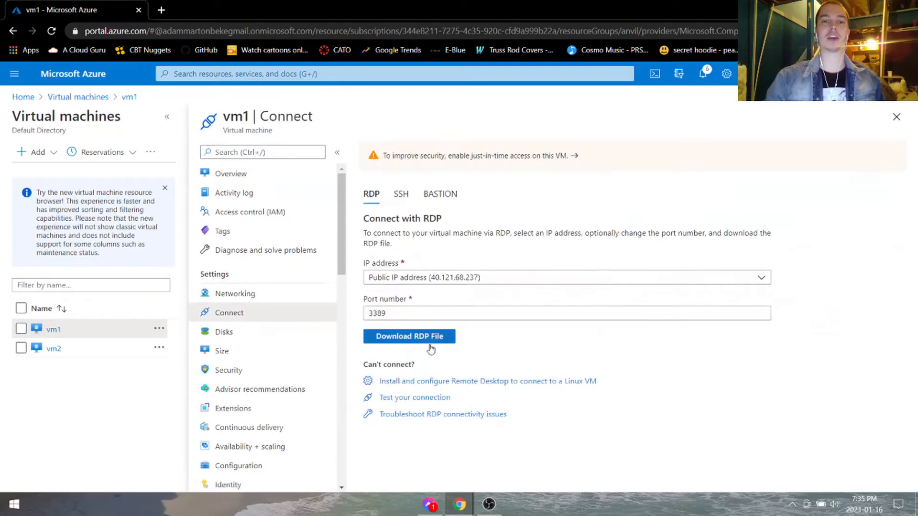
{"action": "left_click", "coordinate": [409, 336]}
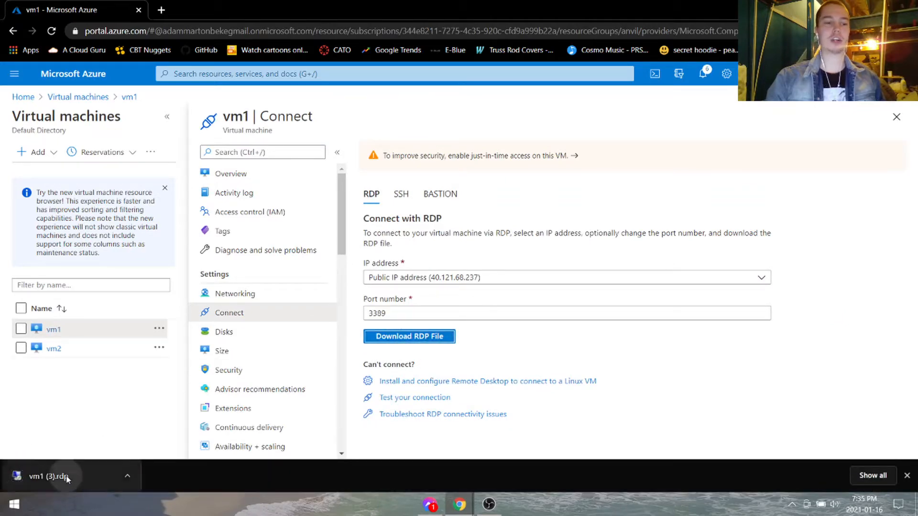
Launch the RDP file past the publisher warning and dismiss the failed-connection error
{"action": "left_click", "coordinate": [53, 476]}
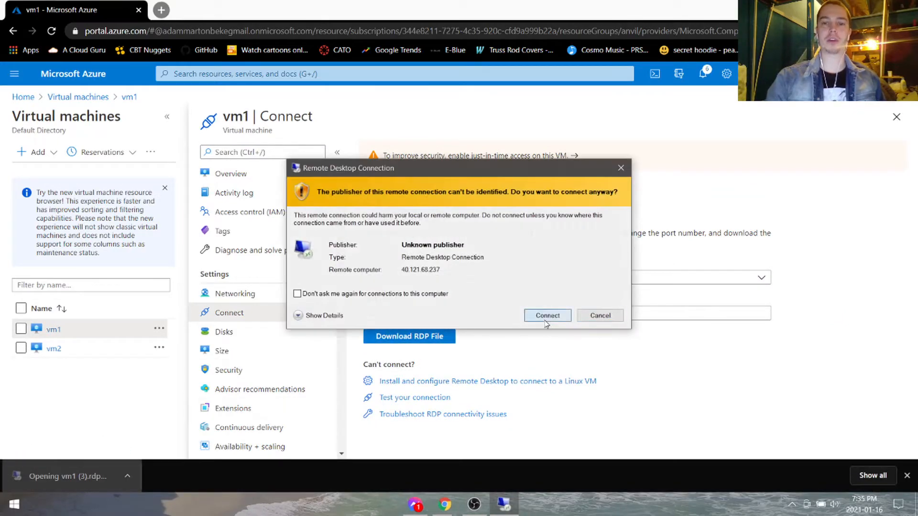
{"action": "left_click", "coordinate": [546, 315]}
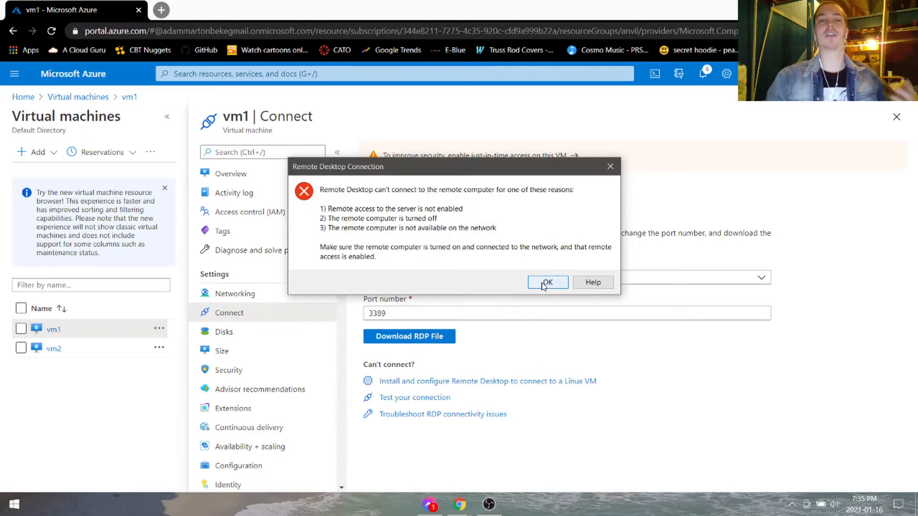
{"action": "left_click", "coordinate": [547, 282]}
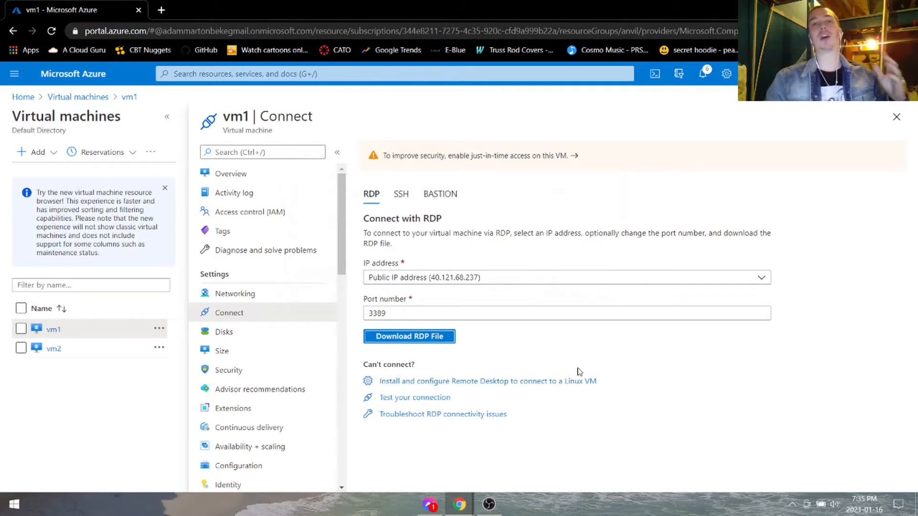
{"action": "mouse_move", "coordinate": [571, 377]}
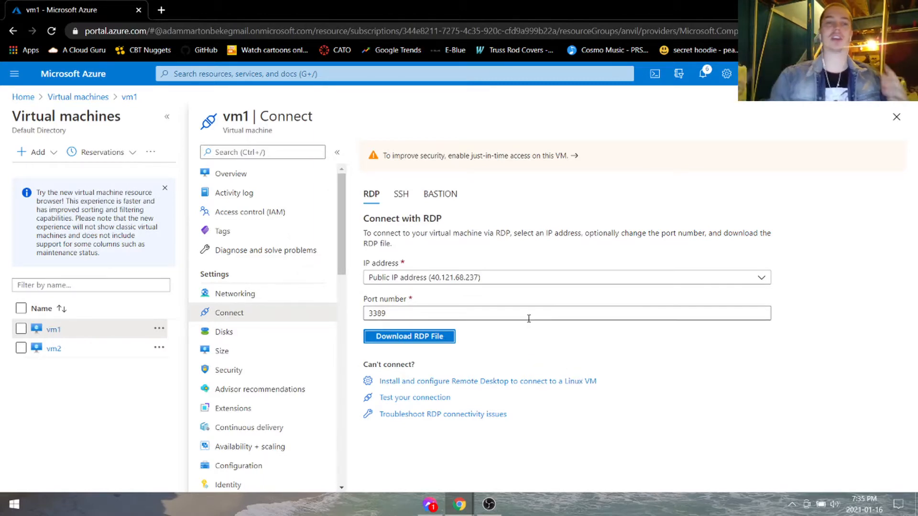
Show vm1's Networking page listing inbound rules for RDP 3389 and SSH 22
{"action": "left_click", "coordinate": [235, 293]}
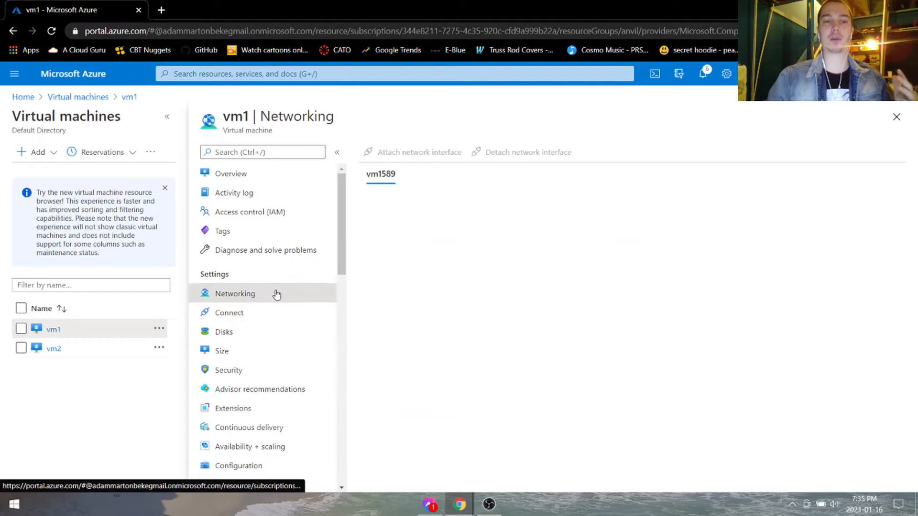
{"action": "left_click", "coordinate": [381, 174]}
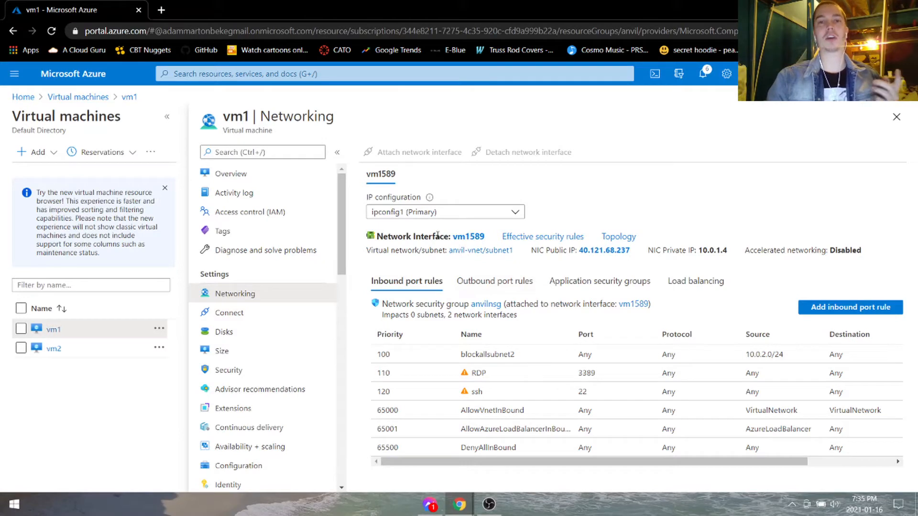
{"action": "mouse_move", "coordinate": [425, 246]}
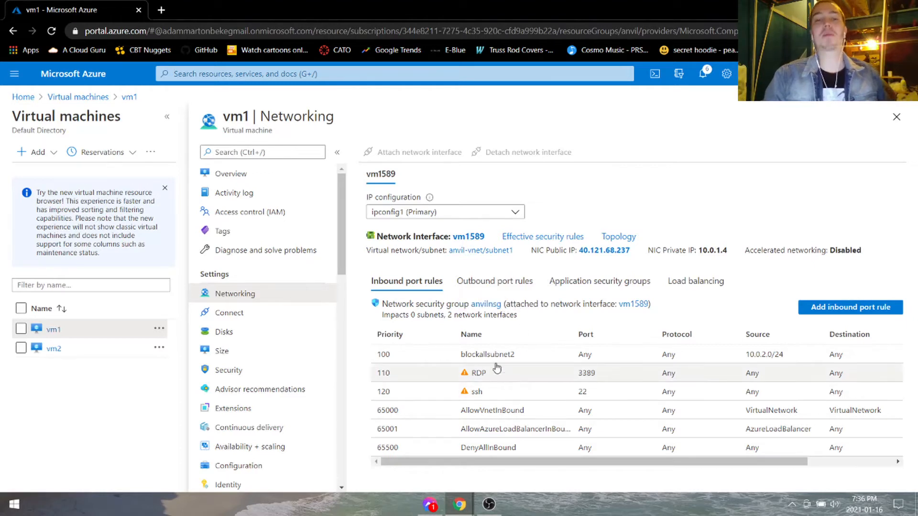
{"action": "mouse_move", "coordinate": [435, 448]}
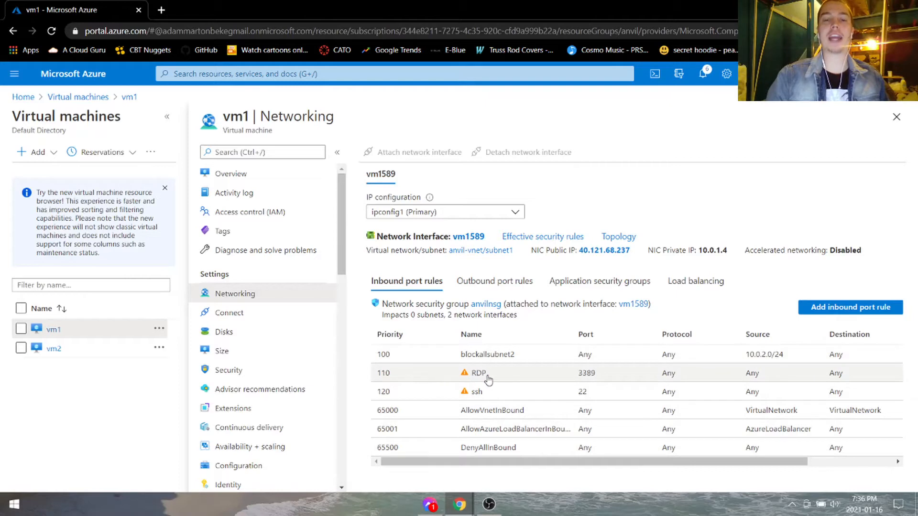
{"action": "mouse_move", "coordinate": [488, 391]}
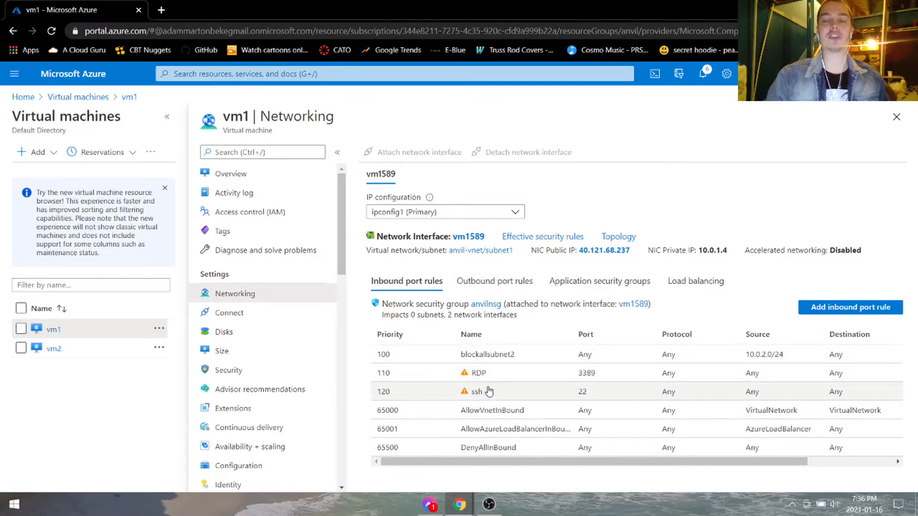
{"action": "mouse_move", "coordinate": [595, 358]}
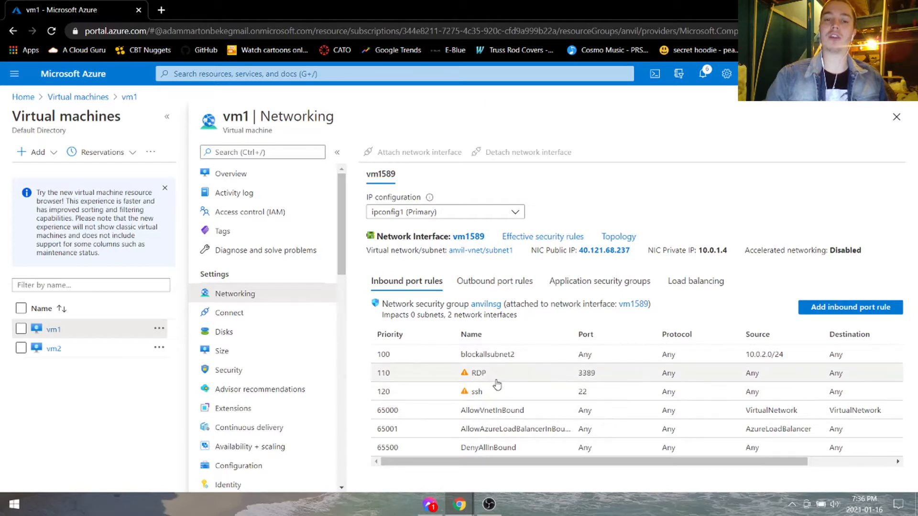
{"action": "mouse_move", "coordinate": [849, 307]}
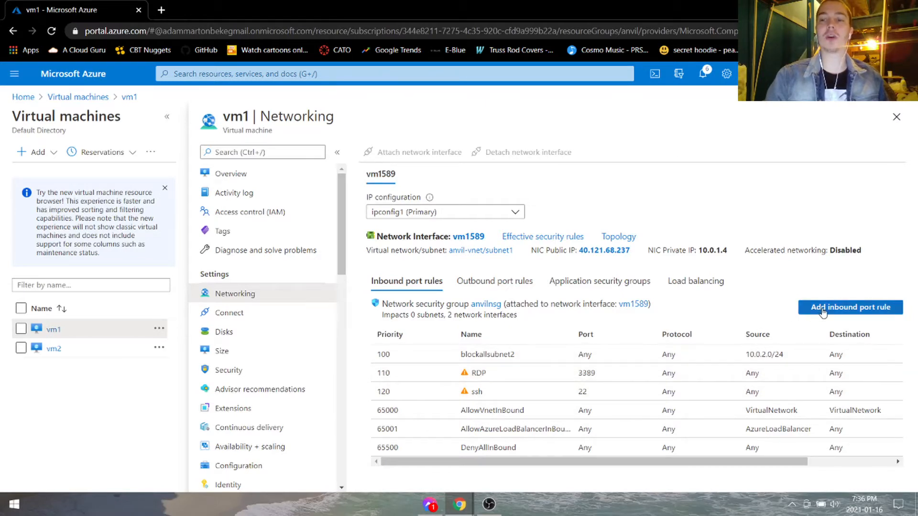
{"action": "left_click", "coordinate": [849, 307]}
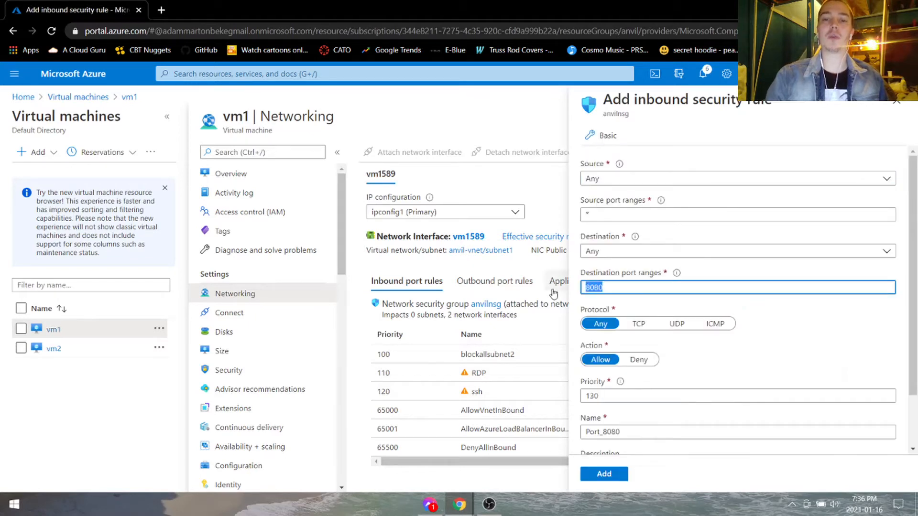
{"action": "type", "text": "3389"}
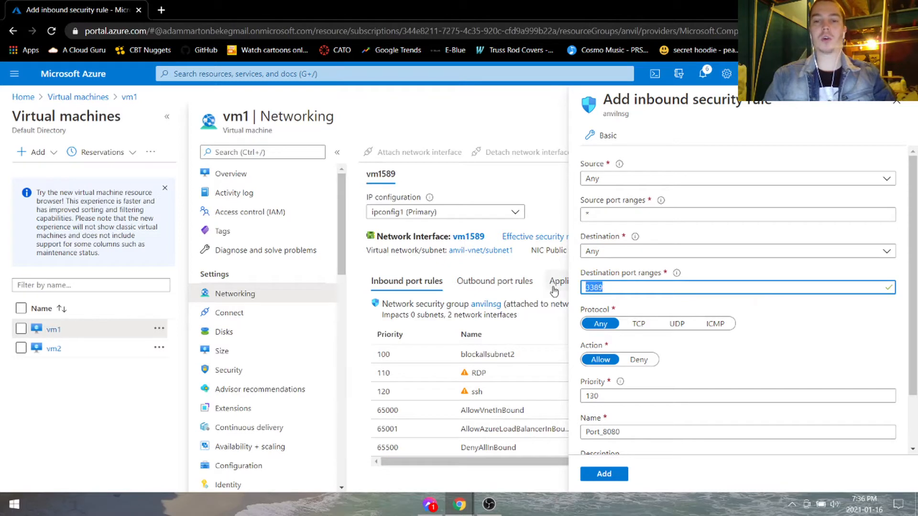
{"action": "type", "text": "22"}
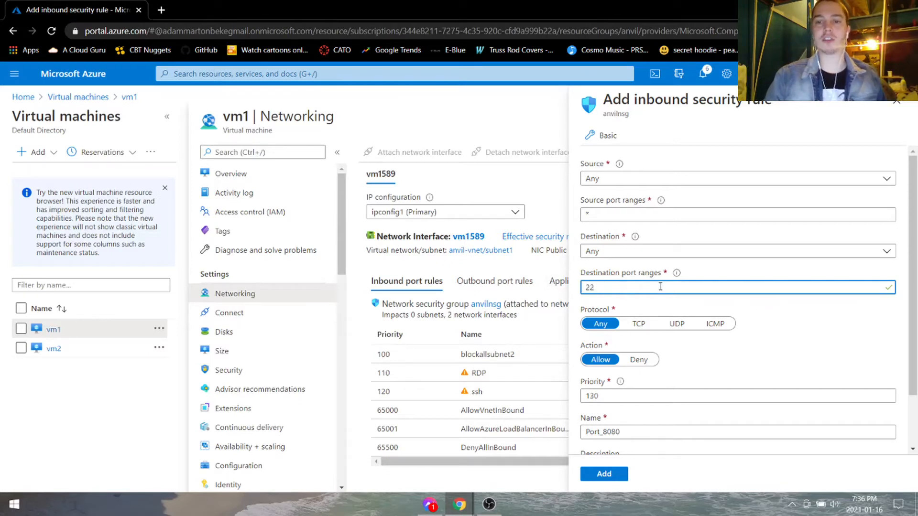
{"action": "left_click", "coordinate": [734, 178]}
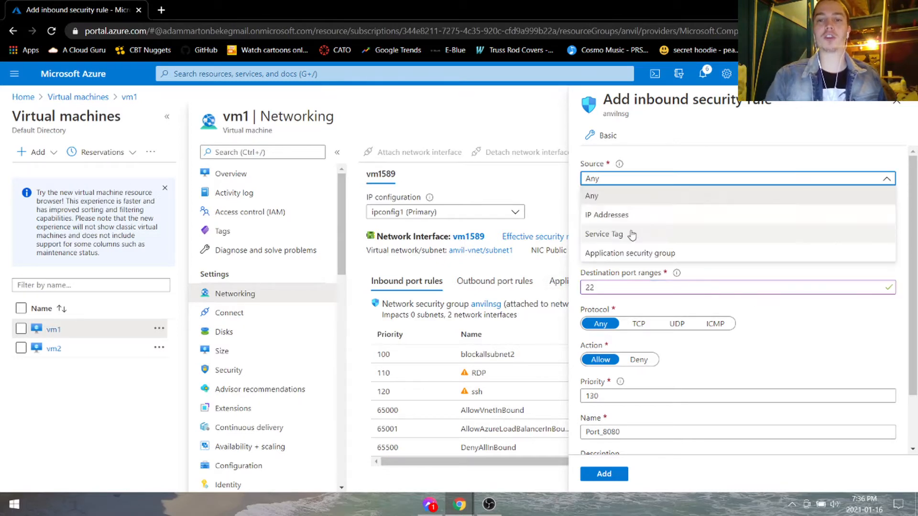
{"action": "left_click", "coordinate": [605, 214]}
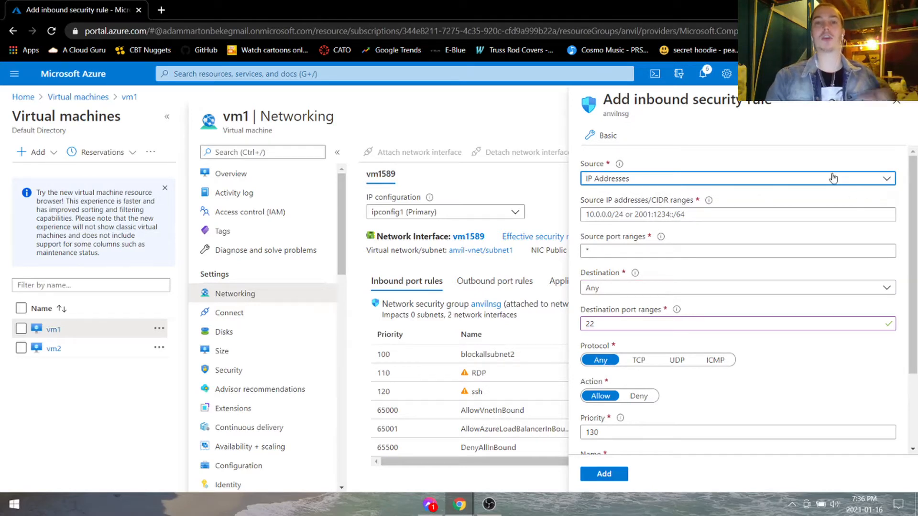
{"action": "mouse_move", "coordinate": [841, 164]}
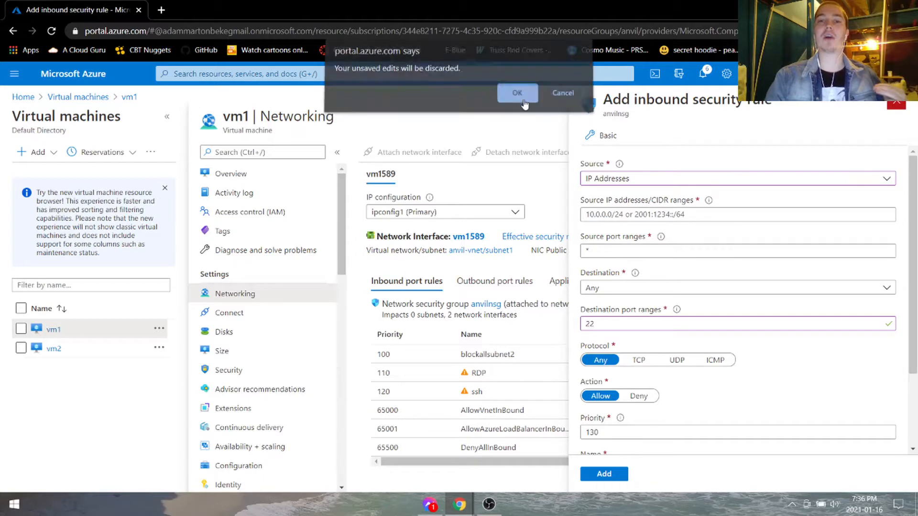
{"action": "left_click", "coordinate": [516, 94]}
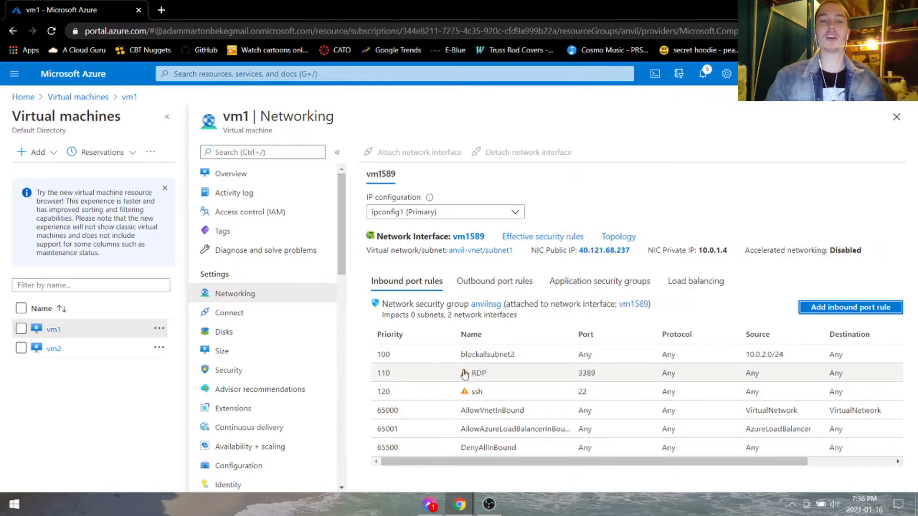
Review vm1's RDP inbound rule (port 3389, allow) unchanged, then move the vm1_key icon
{"action": "left_click", "coordinate": [476, 373]}
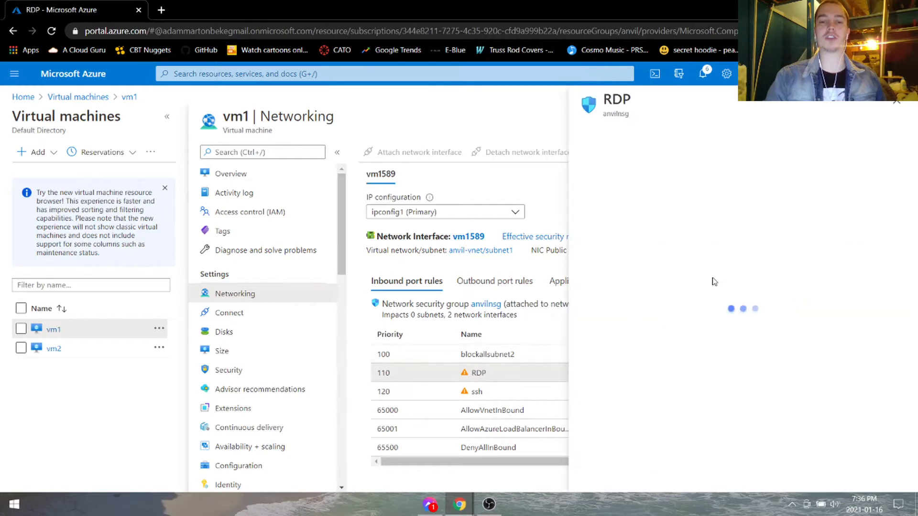
{"action": "left_click", "coordinate": [476, 373]}
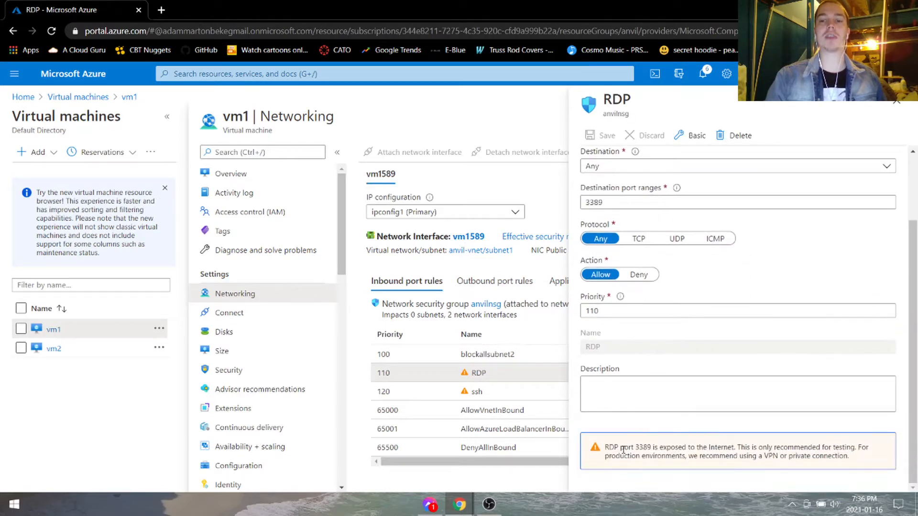
{"action": "left_click_drag", "start_coordinate": [623, 447], "coordinate": [697, 448]}
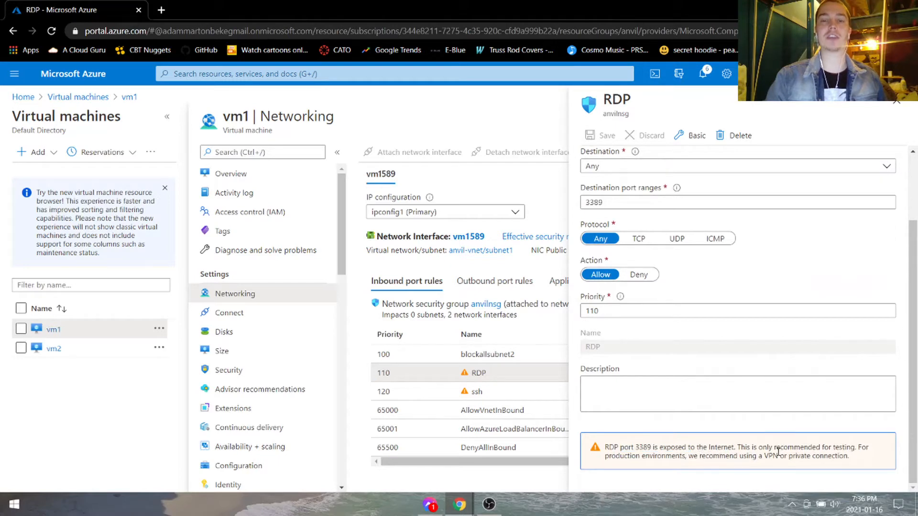
{"action": "mouse_move", "coordinate": [476, 138]}
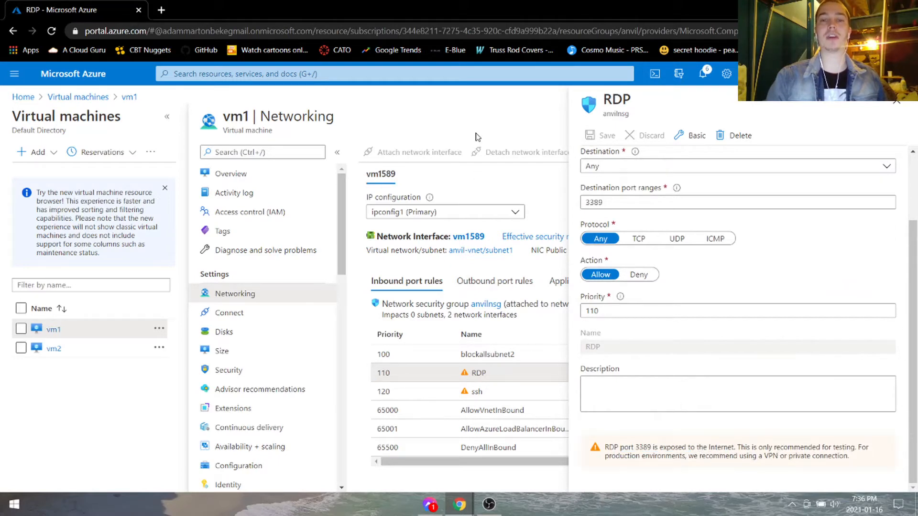
{"action": "left_click", "coordinate": [896, 116]}
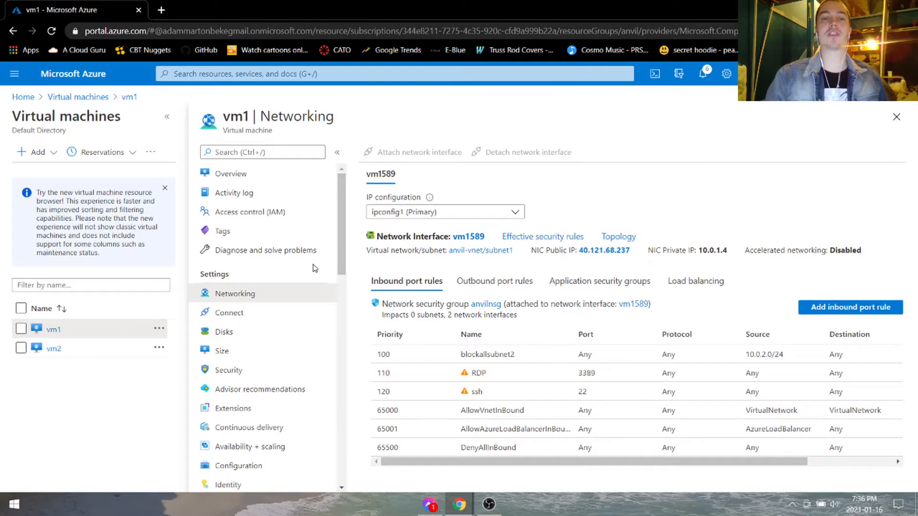
{"action": "mouse_move", "coordinate": [795, 202]}
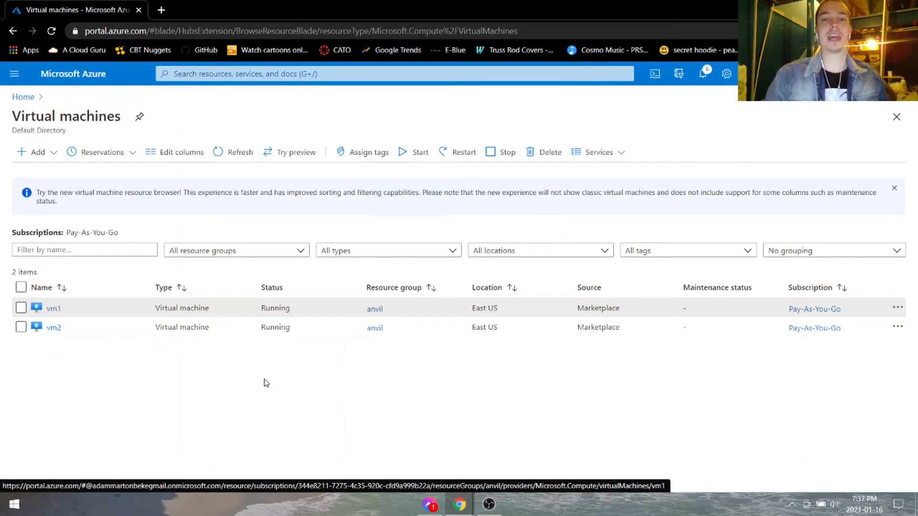
{"action": "mouse_move", "coordinate": [310, 386]}
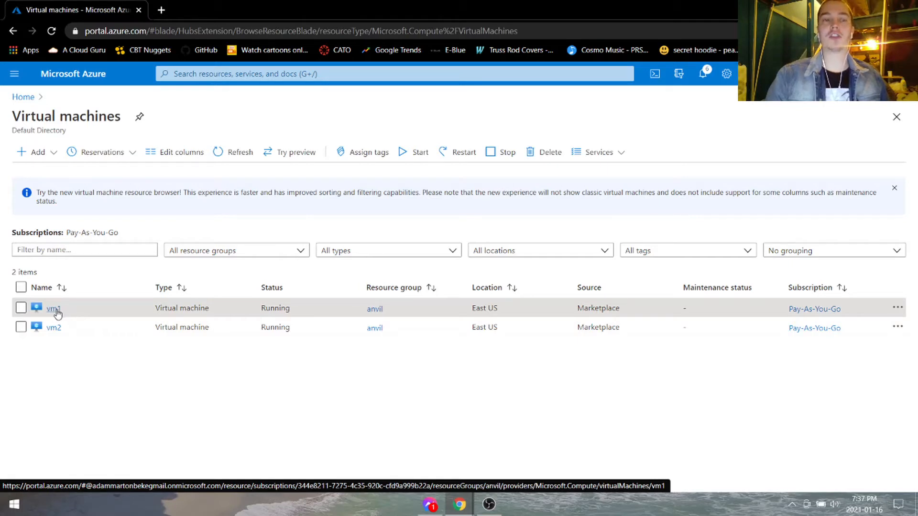
{"action": "mouse_move", "coordinate": [531, 423]}
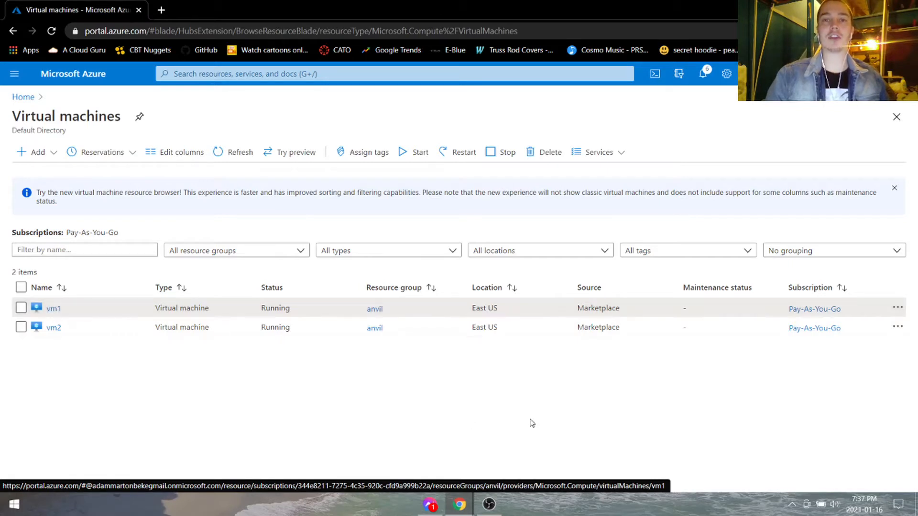
{"action": "mouse_move", "coordinate": [533, 422]}
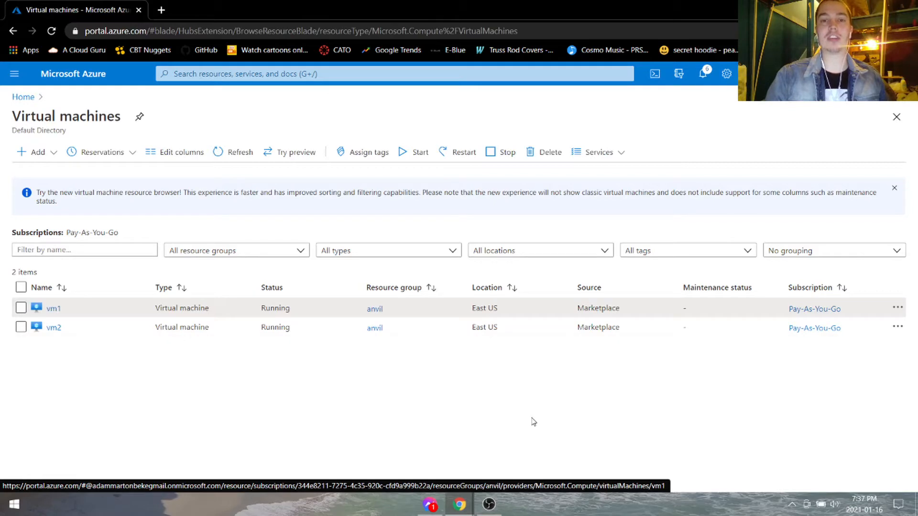
{"action": "mouse_move", "coordinate": [580, 428]}
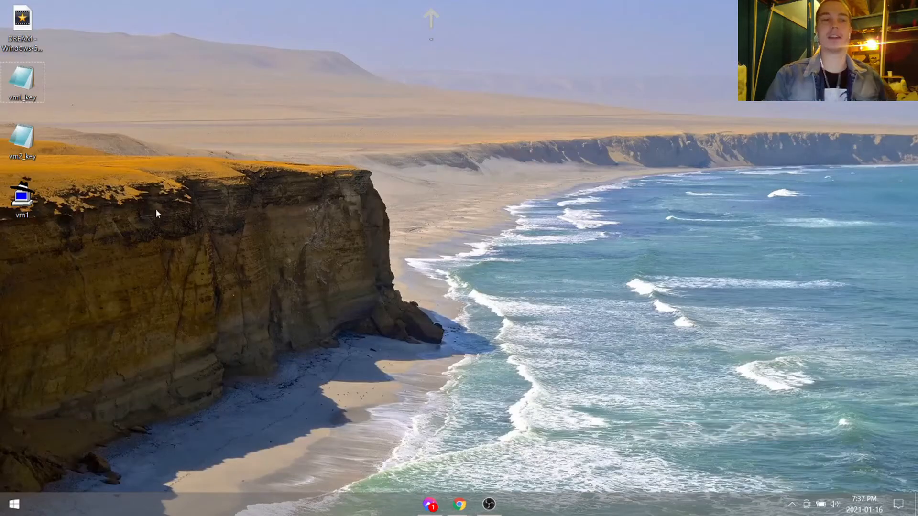
{"action": "left_click_drag", "start_coordinate": [23, 81], "coordinate": [158, 193]}
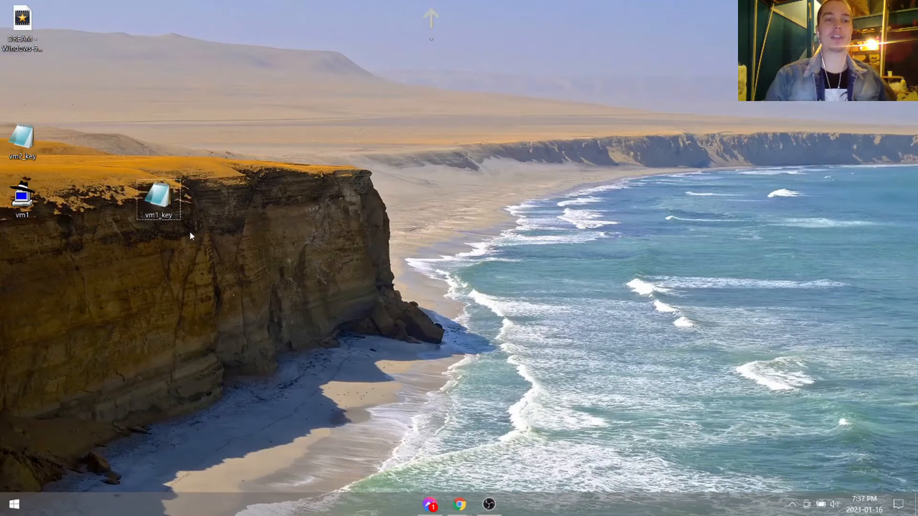
{"action": "mouse_move", "coordinate": [459, 504]}
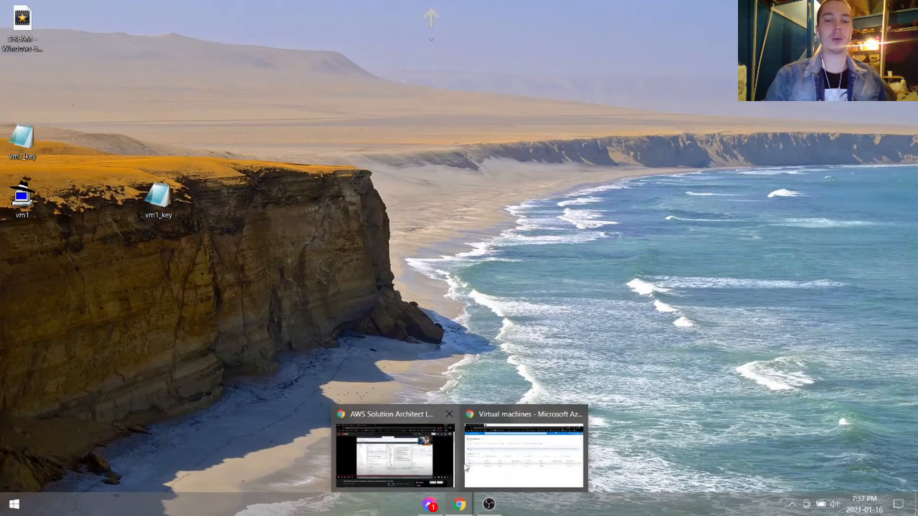
Find SSH keys through an 'ssh' portal search and view vm1_key's public key
{"action": "left_click", "coordinate": [523, 450]}
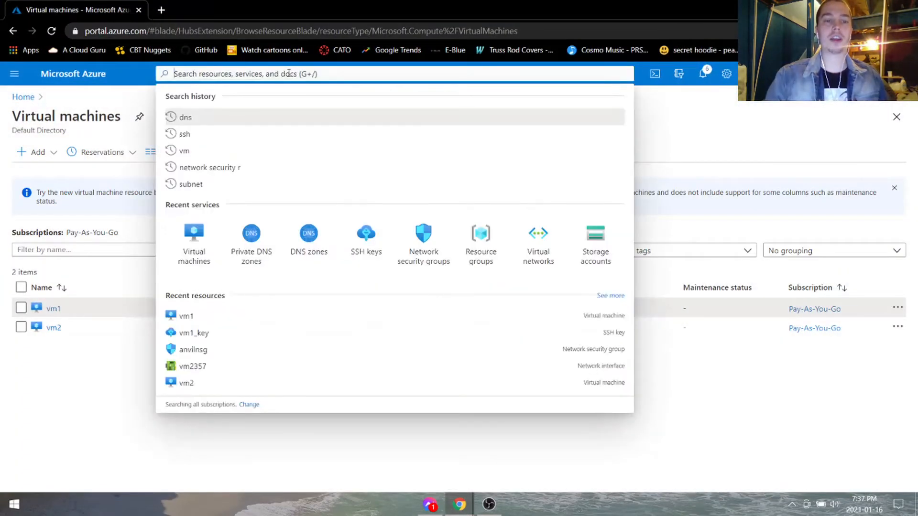
{"action": "type", "text": "ssh"}
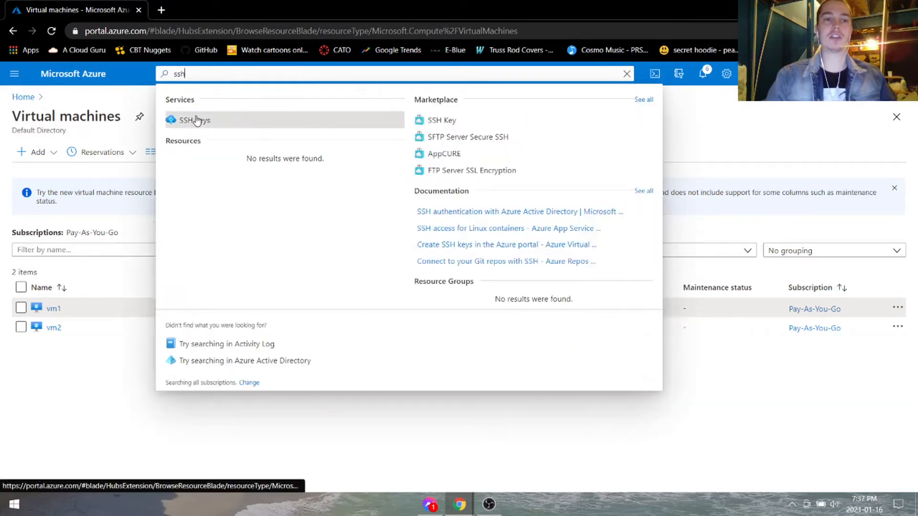
{"action": "left_click", "coordinate": [194, 120]}
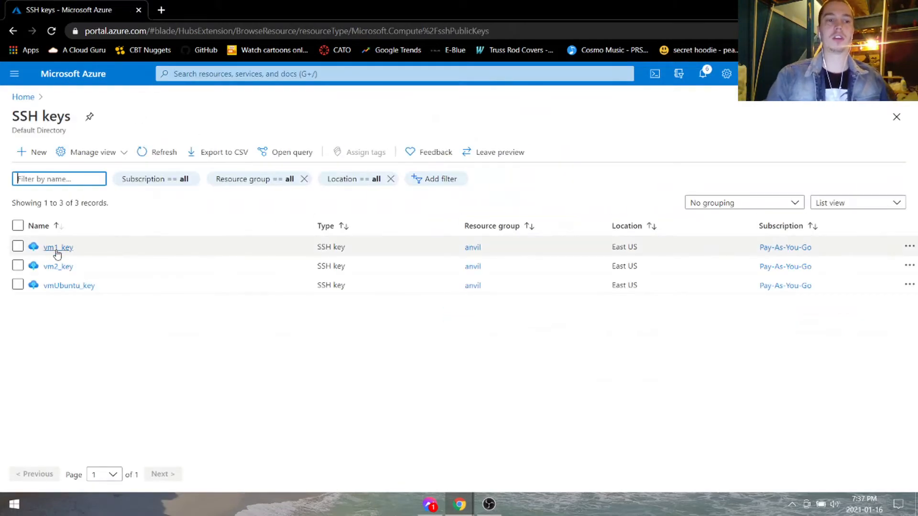
{"action": "left_click", "coordinate": [57, 247]}
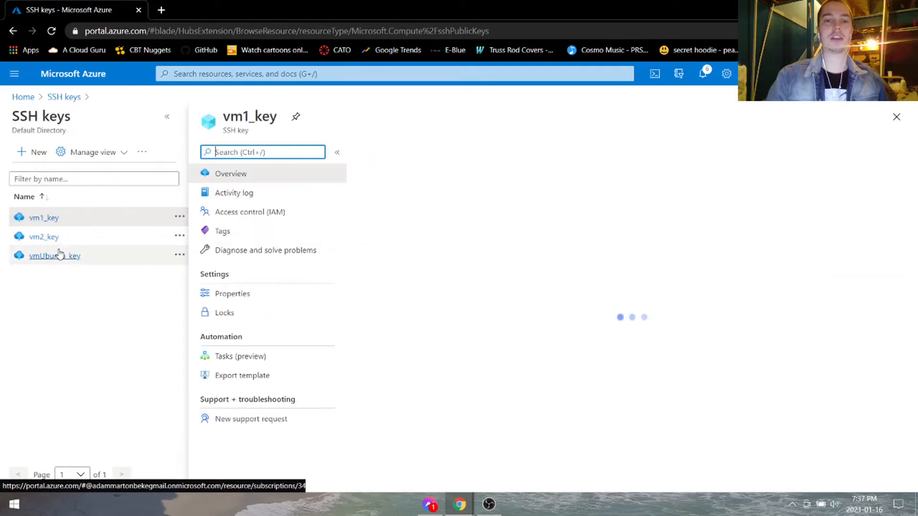
{"action": "left_click", "coordinate": [44, 217]}
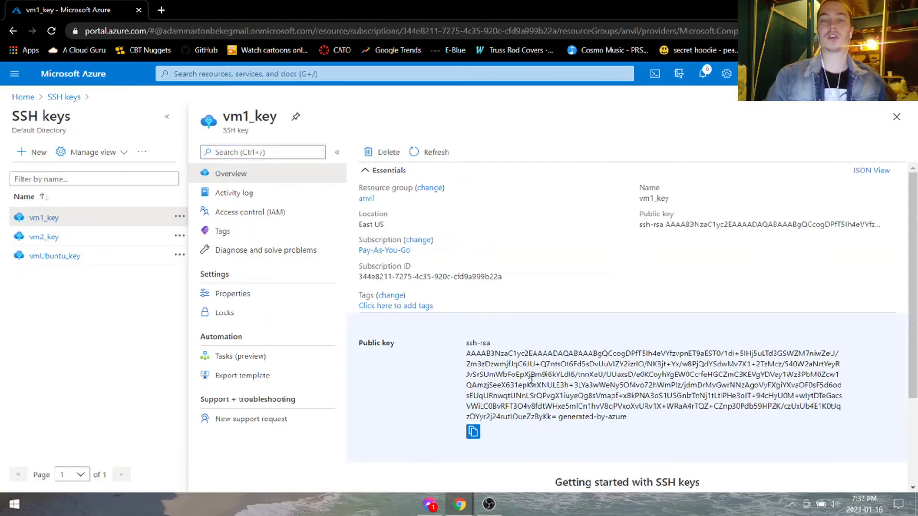
{"action": "left_click_drag", "start_coordinate": [498, 385], "coordinate": [568, 406]}
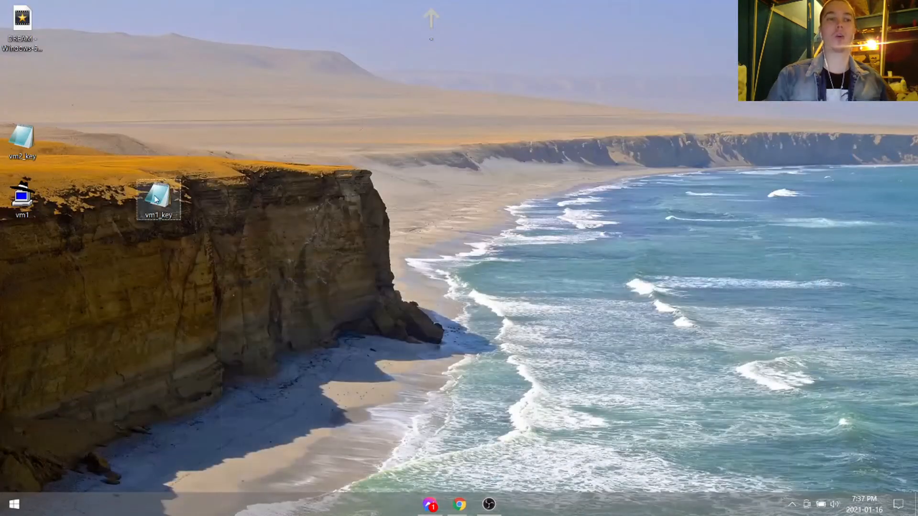
Load the vm1_key file into PuTTY Key Generator using the All Files filter
{"action": "left_click_drag", "start_coordinate": [156, 193], "coordinate": [204, 141]}
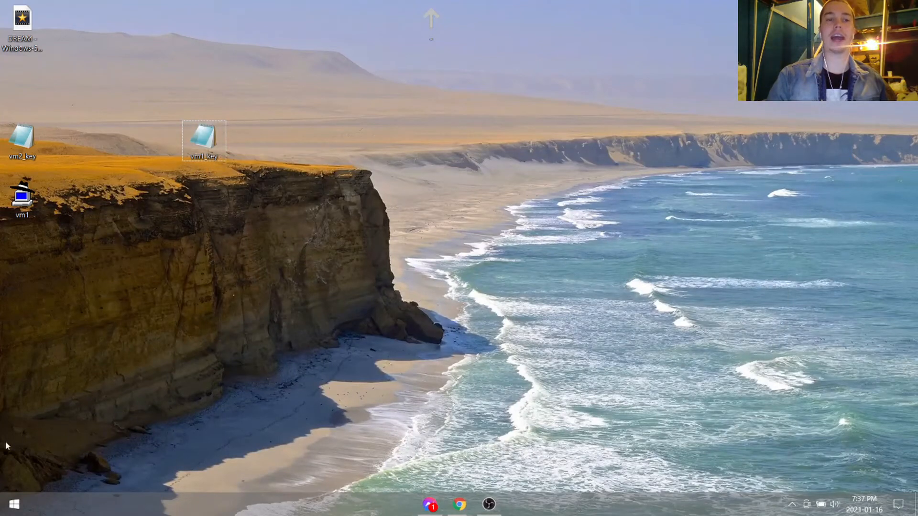
{"action": "left_click", "coordinate": [12, 504]}
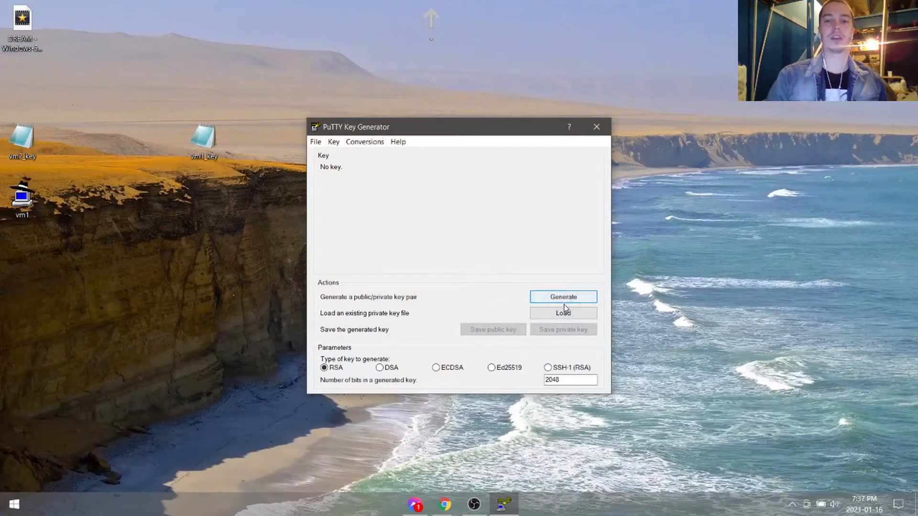
{"action": "left_click", "coordinate": [563, 313]}
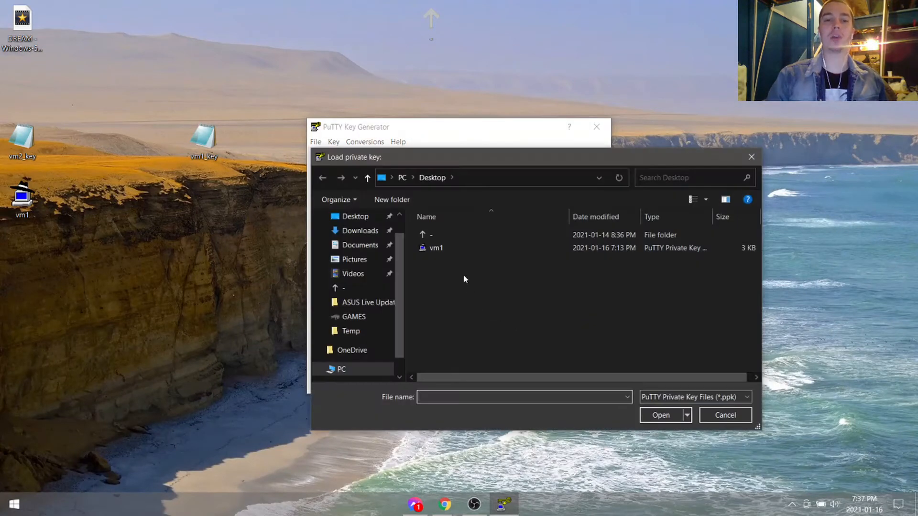
{"action": "left_click", "coordinate": [694, 397]}
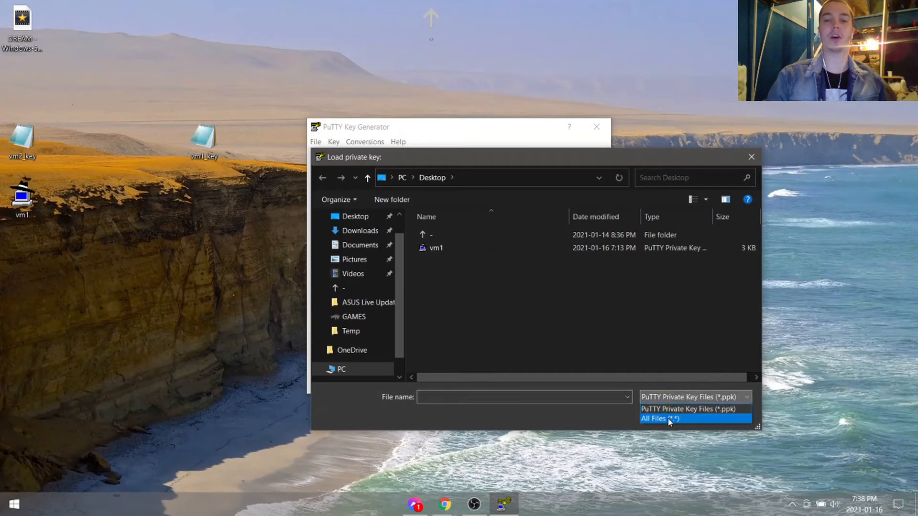
{"action": "left_click", "coordinate": [658, 419]}
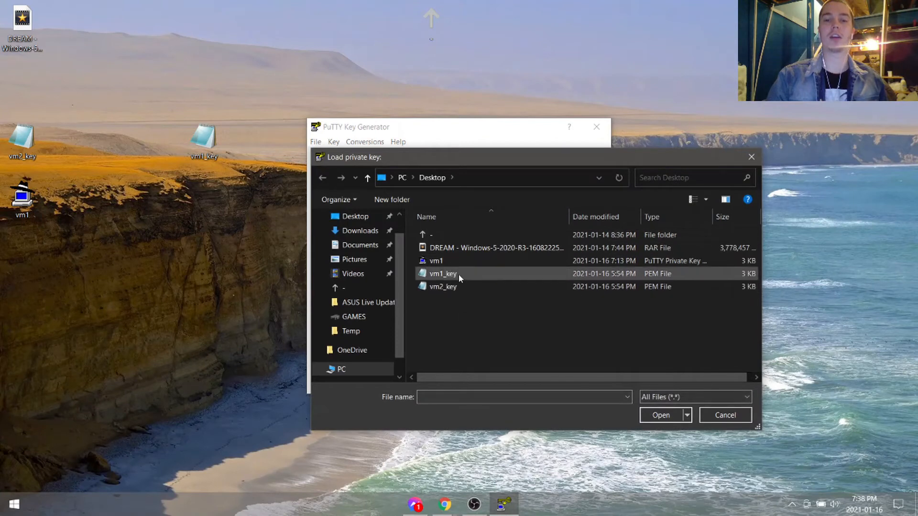
{"action": "double_click", "coordinate": [442, 273]}
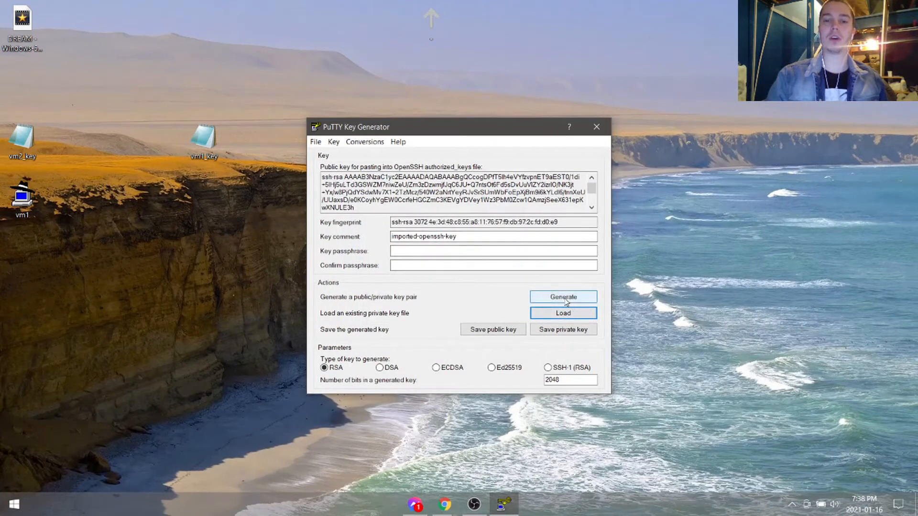
Save the key without a passphrase as vm1.ppk, overwriting the existing file
{"action": "left_click", "coordinate": [562, 329]}
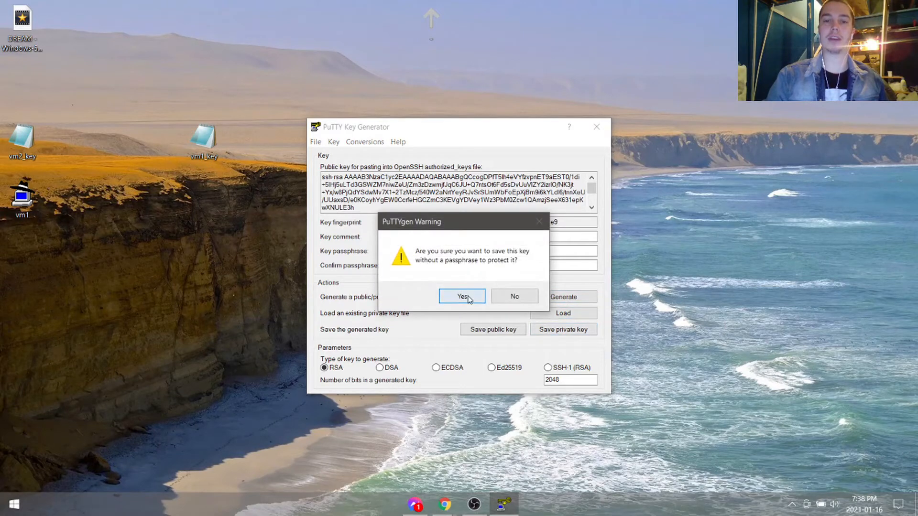
{"action": "left_click", "coordinate": [461, 296]}
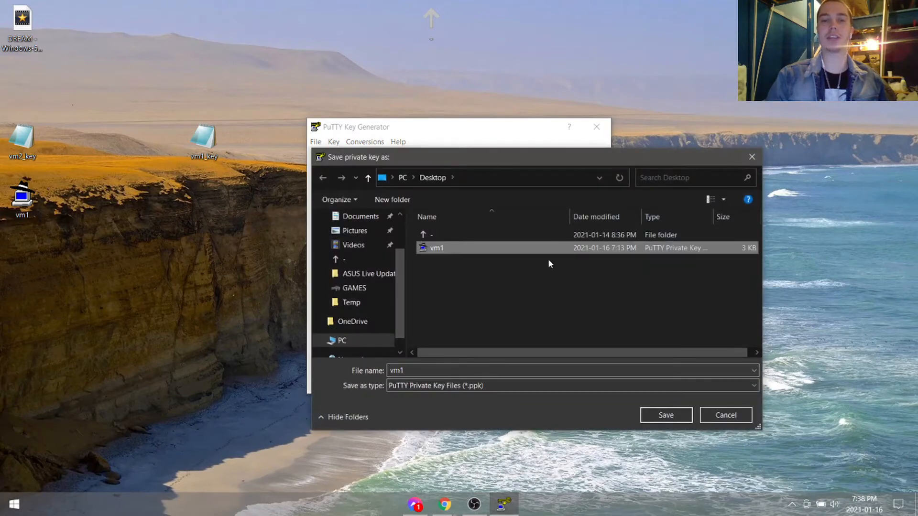
{"action": "left_click", "coordinate": [665, 415]}
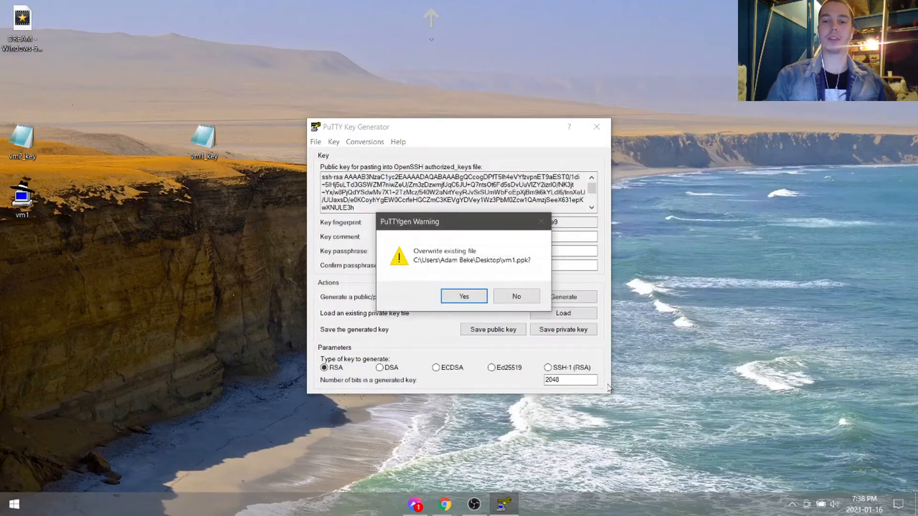
{"action": "left_click", "coordinate": [463, 296]}
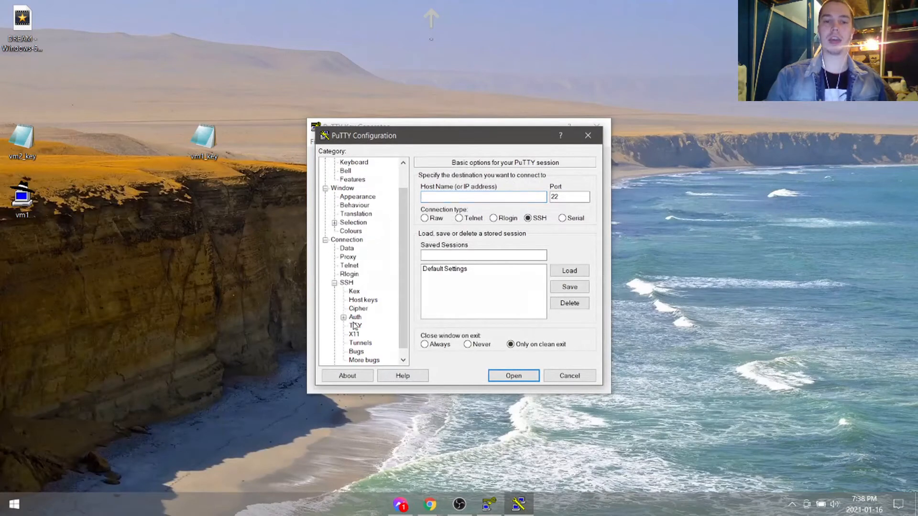
{"action": "left_click", "coordinate": [354, 317]}
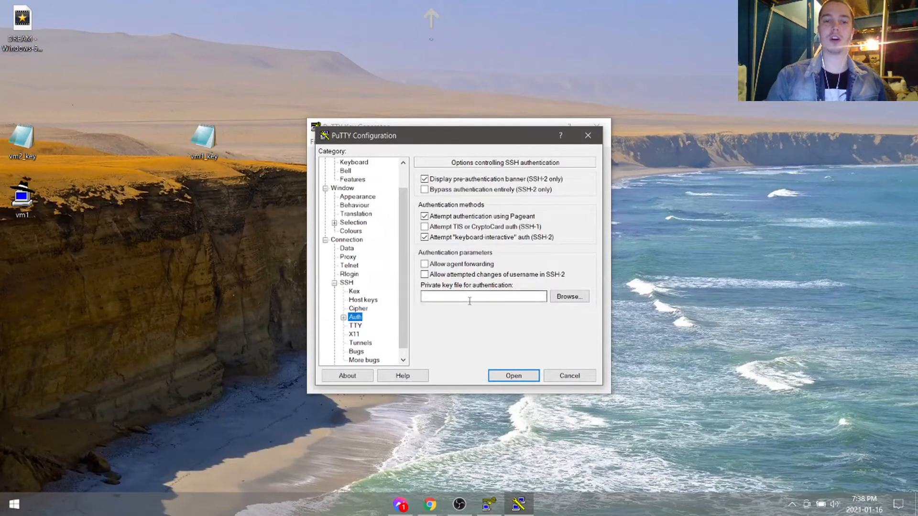
{"action": "type", "text": "azureuser@40.121.68.237"}
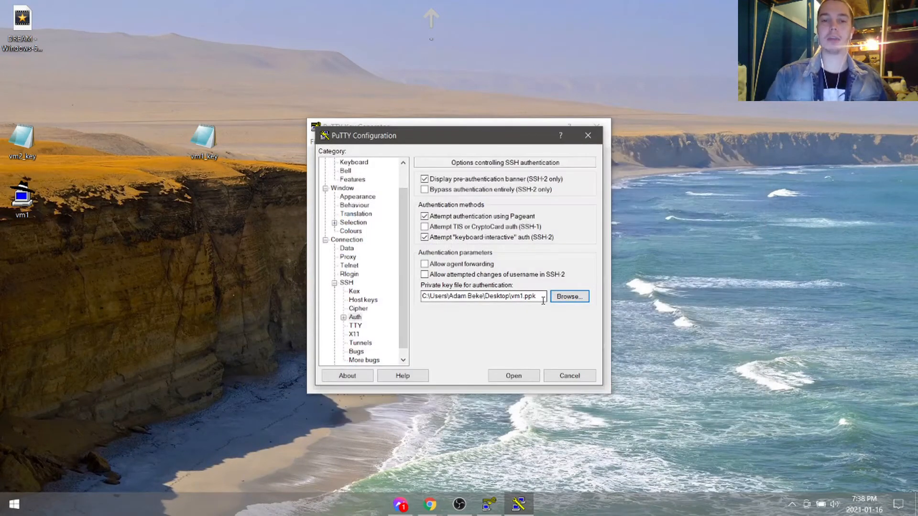
{"action": "triple_click", "coordinate": [480, 295]}
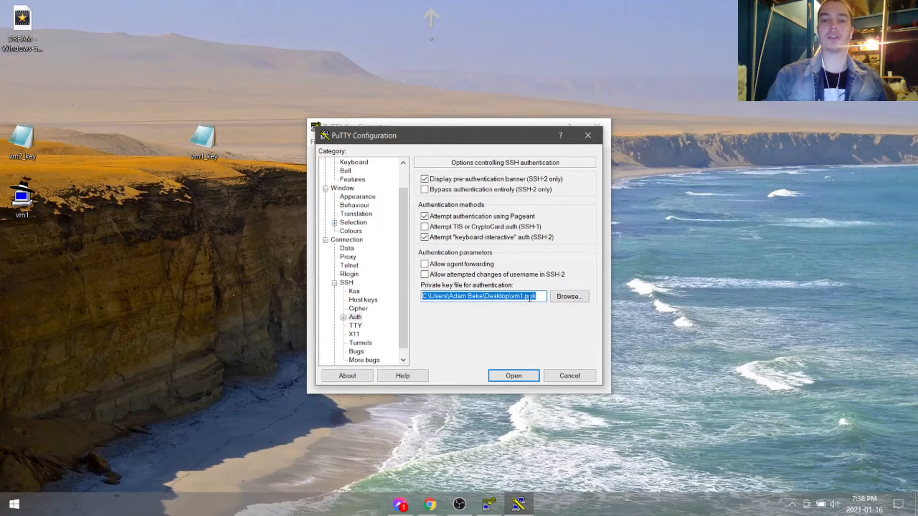
{"action": "left_click", "coordinate": [483, 296]}
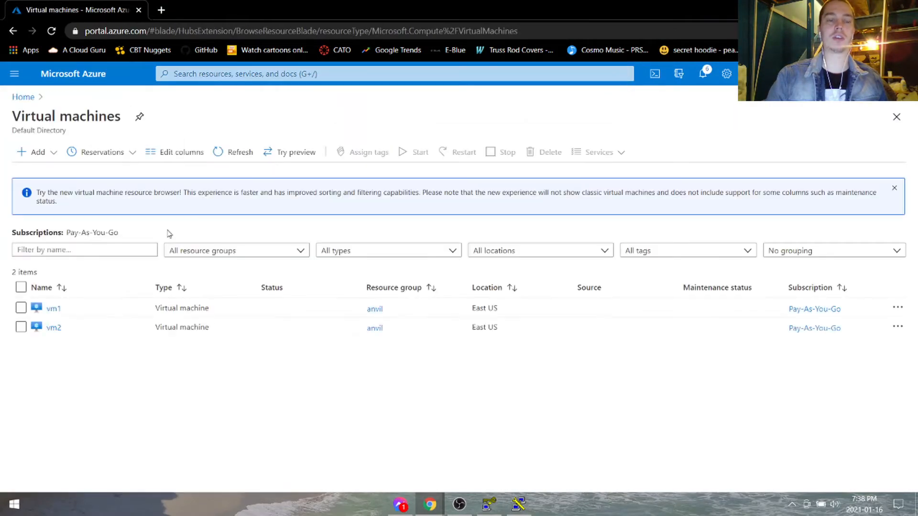
Open vm1's Connect page, then return to PuTTY's Session host name field
{"action": "left_click", "coordinate": [52, 308]}
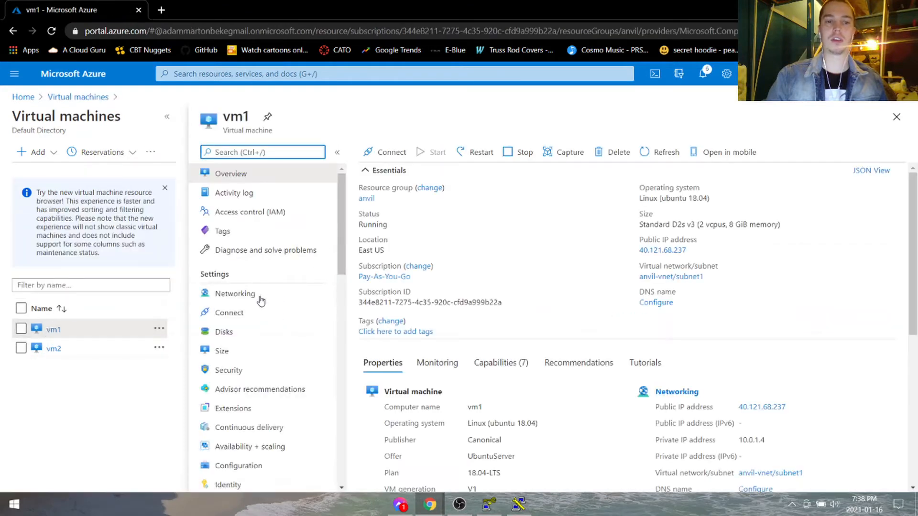
{"action": "left_click", "coordinate": [229, 312]}
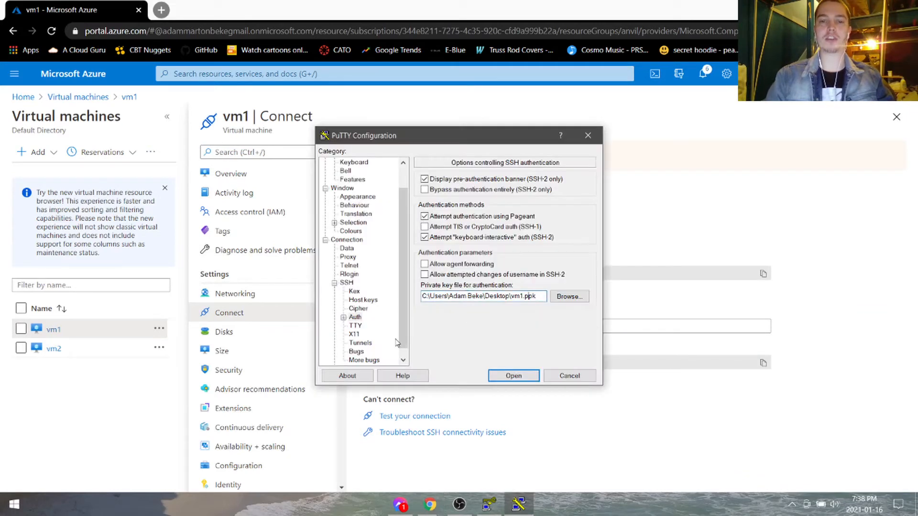
{"action": "left_click", "coordinate": [341, 162]}
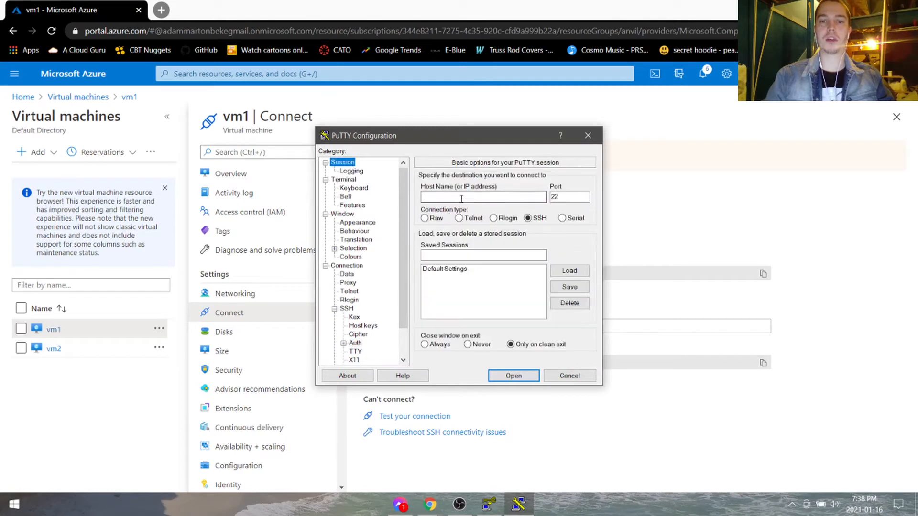
{"action": "left_click", "coordinate": [512, 376]}
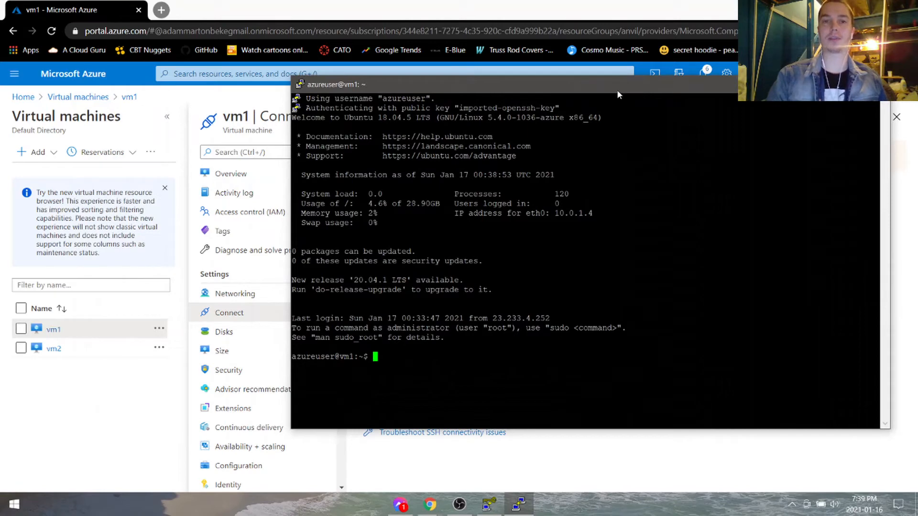
{"action": "mouse_move", "coordinate": [560, 89]}
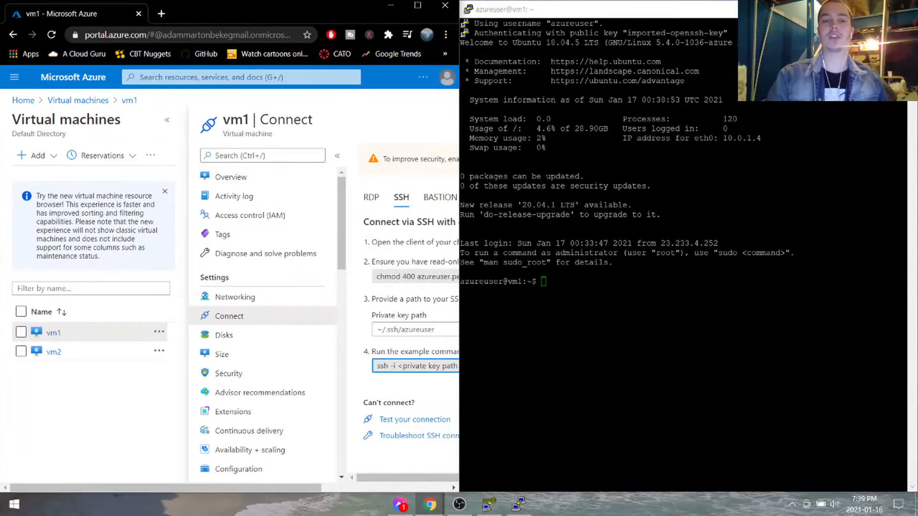
{"action": "mouse_move", "coordinate": [179, 124]}
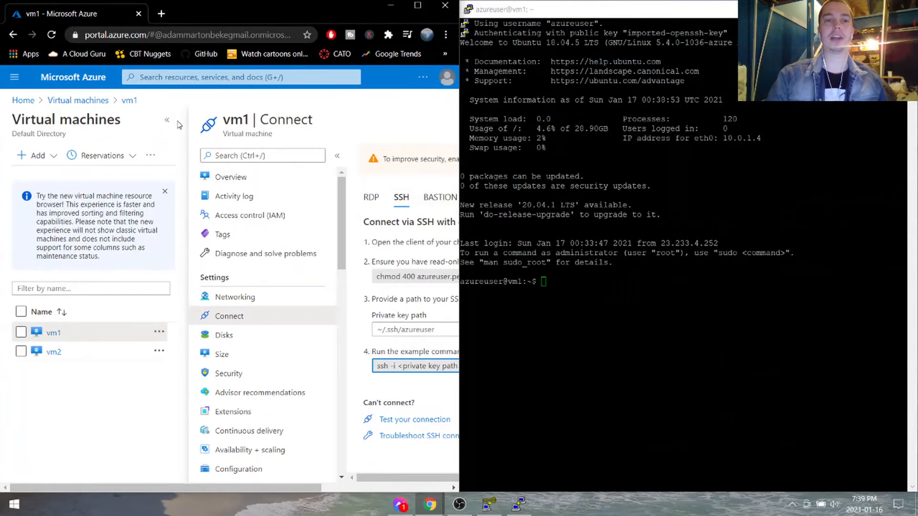
Show vm1's RDP public IP and port 3389 with the VM list collapsed
{"action": "left_click", "coordinate": [370, 198]}
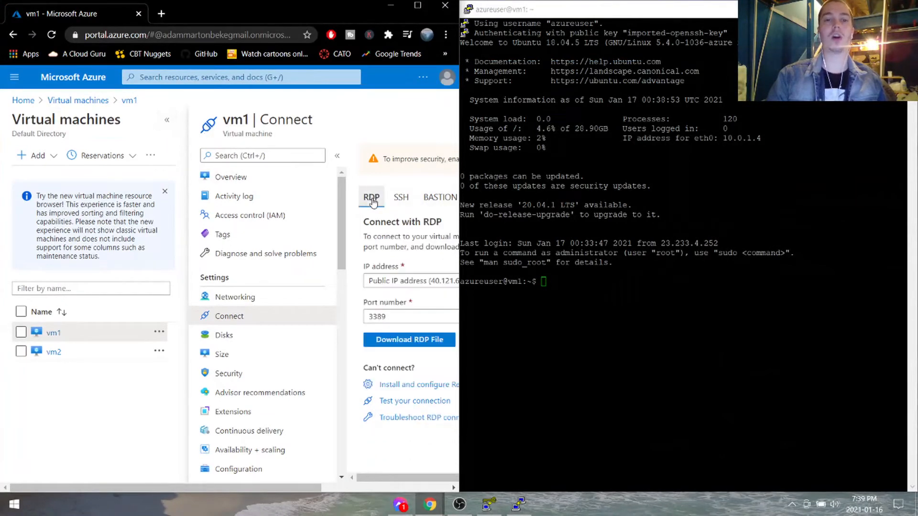
{"action": "left_click", "coordinate": [167, 119]}
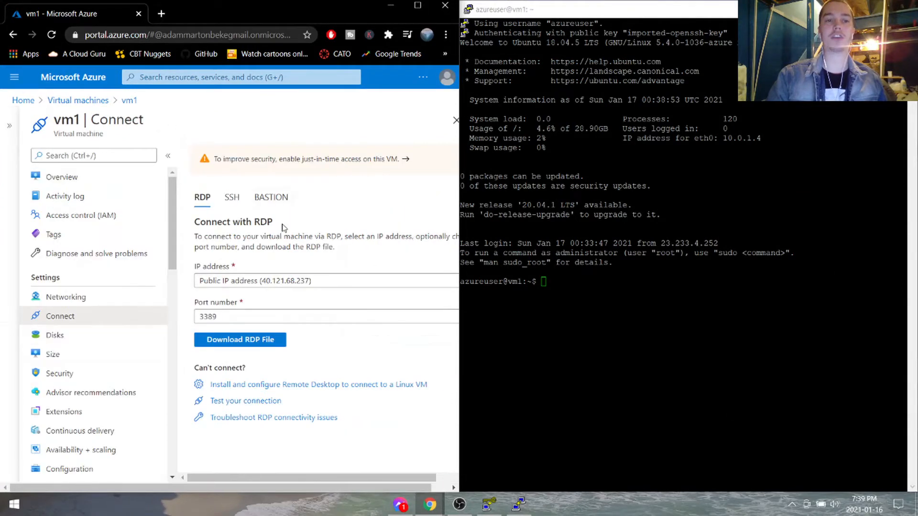
{"action": "mouse_move", "coordinate": [342, 392]}
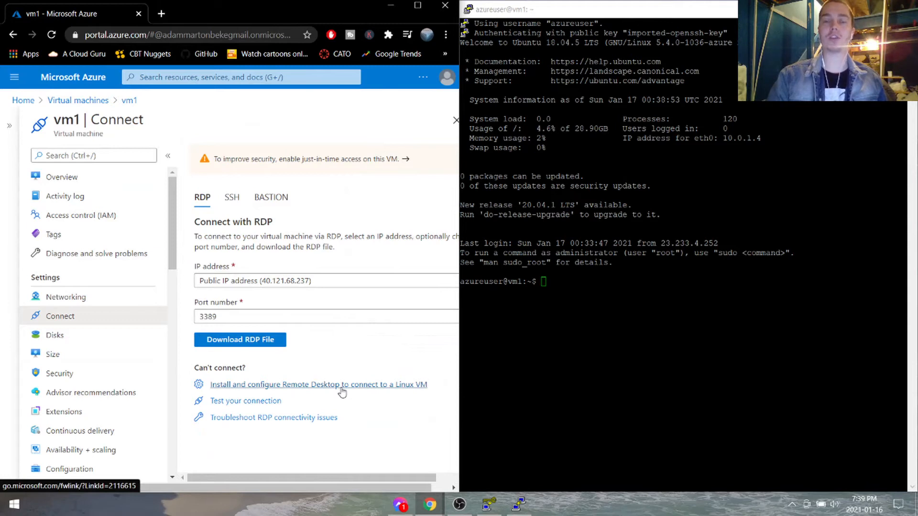
{"action": "mouse_move", "coordinate": [198, 400]}
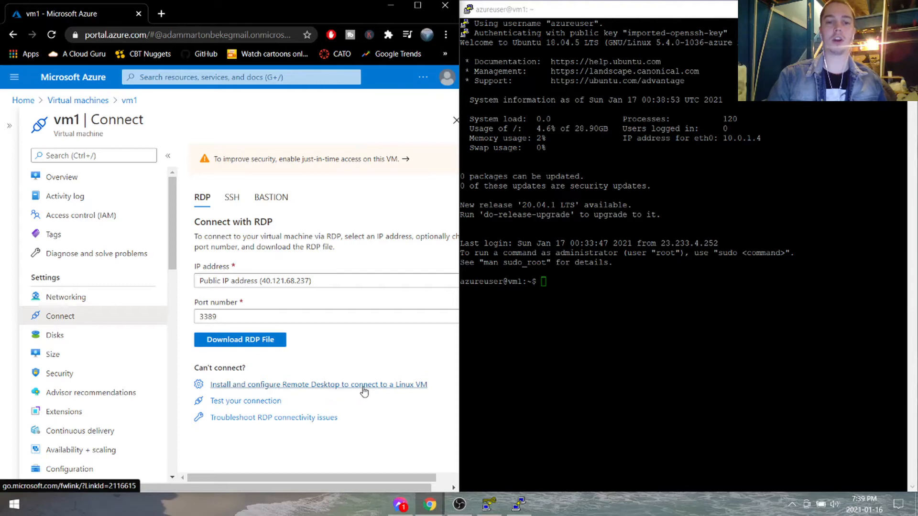
{"action": "mouse_move", "coordinate": [362, 391]}
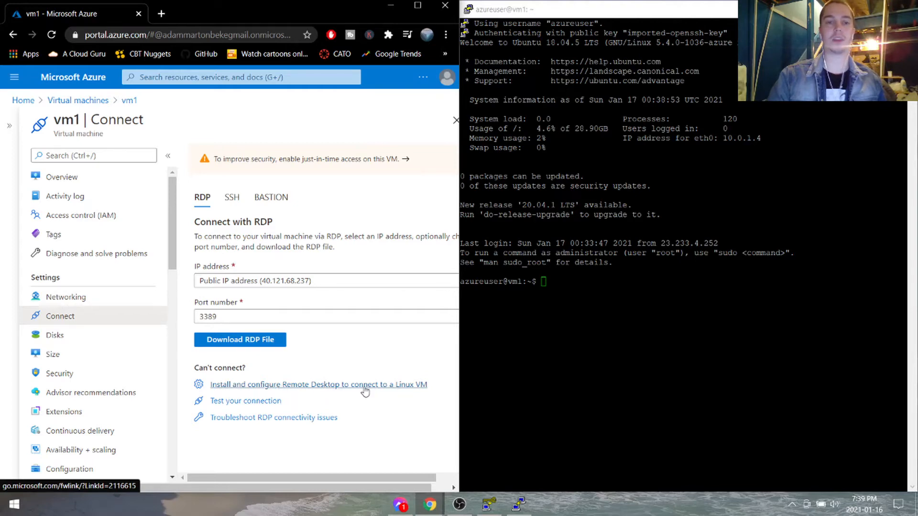
Open the Linux remote desktop guide and copy its xfce installation commands
{"action": "left_click", "coordinate": [318, 385]}
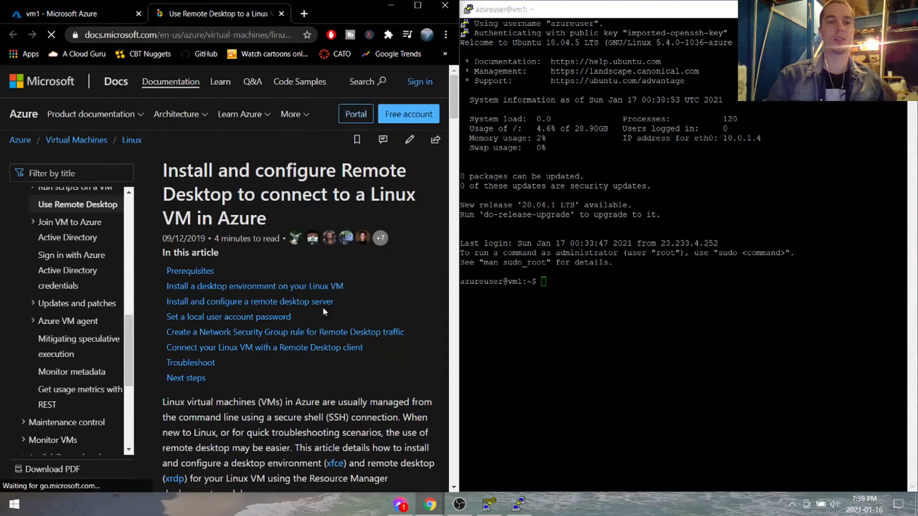
{"action": "scroll", "scroll_direction": "down", "scroll_amount": 3}
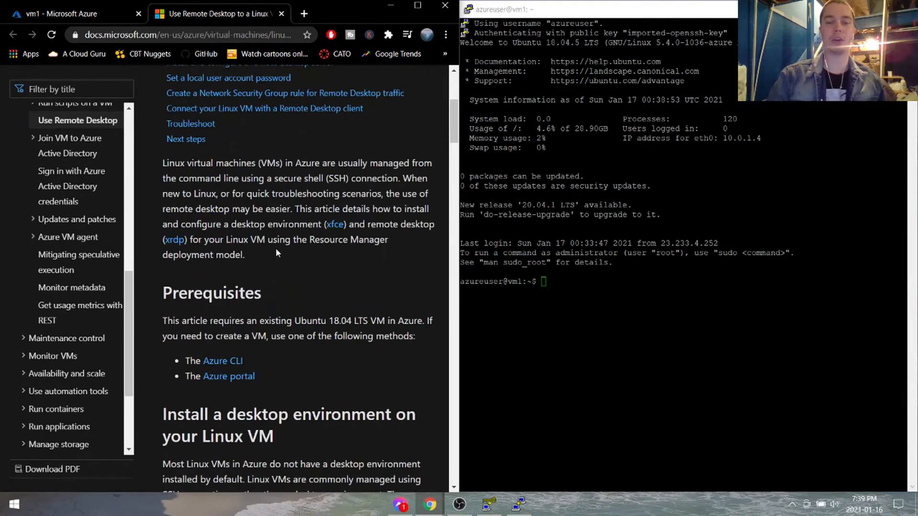
{"action": "scroll", "scroll_direction": "down", "scroll_amount": 3}
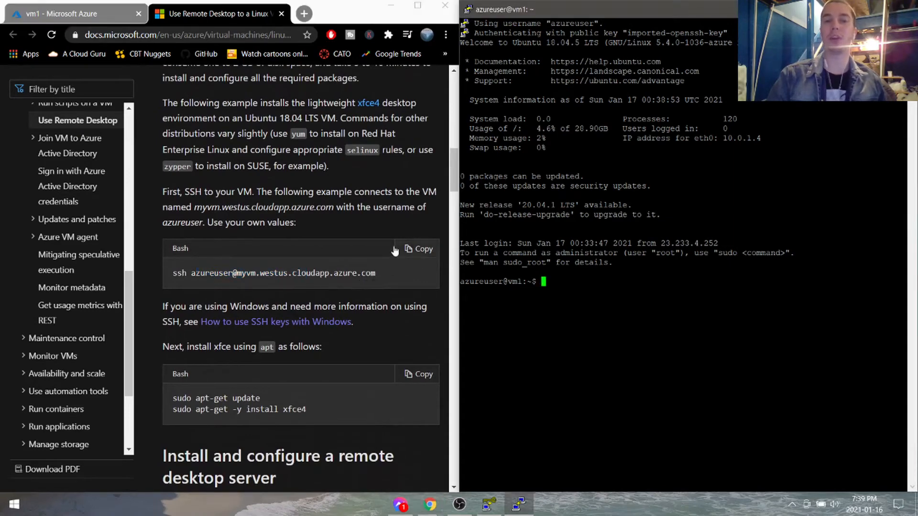
{"action": "scroll", "scroll_direction": "down", "scroll_amount": 3}
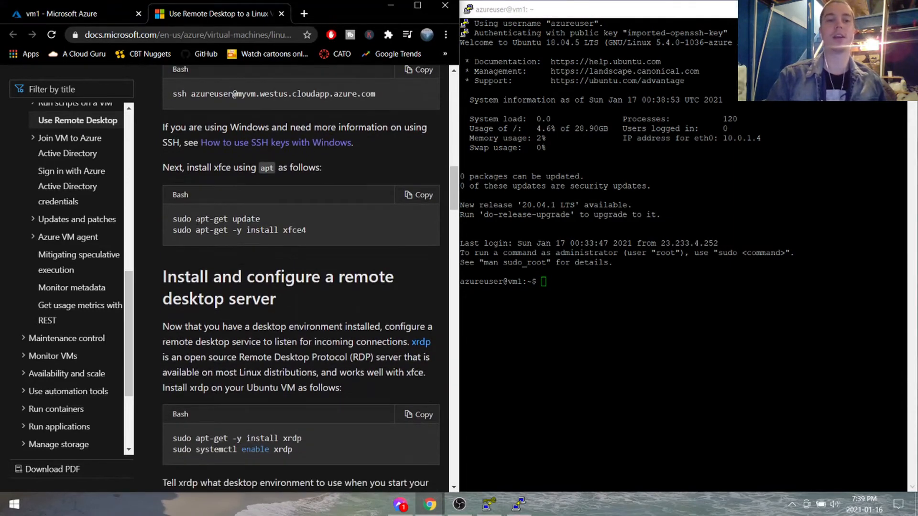
{"action": "left_click", "coordinate": [418, 195]}
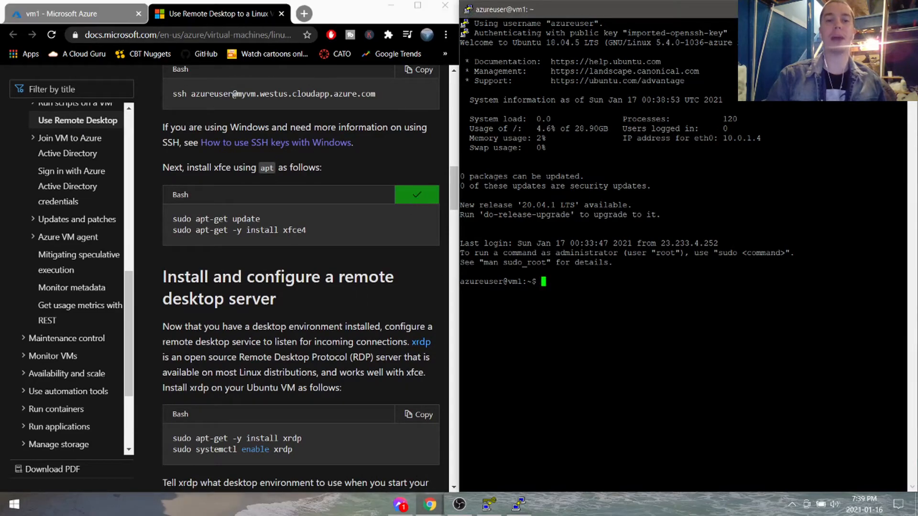
Run the apt-get update/install, xfce session, xrdp restart and passwd commands in PuTTY
{"action": "type", "text": "sudo apt-get update"}
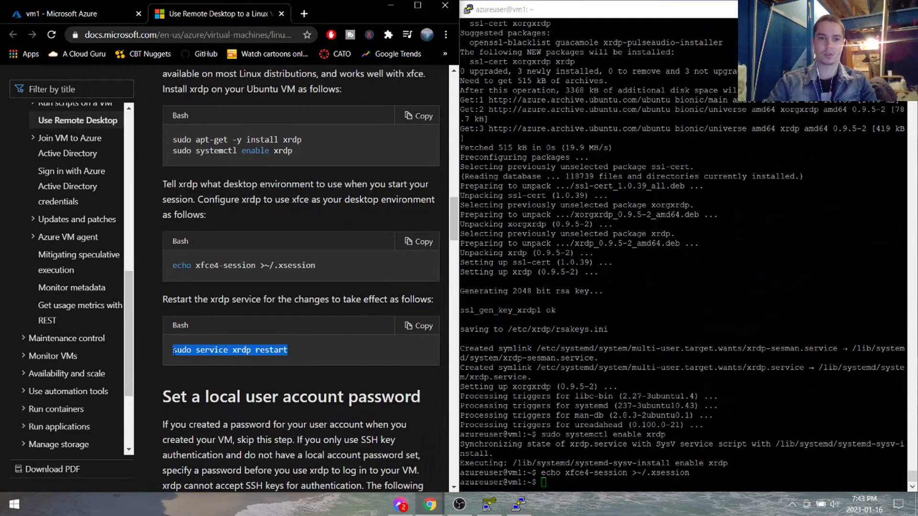
{"action": "type", "text": "sudo service xrdp restart"}
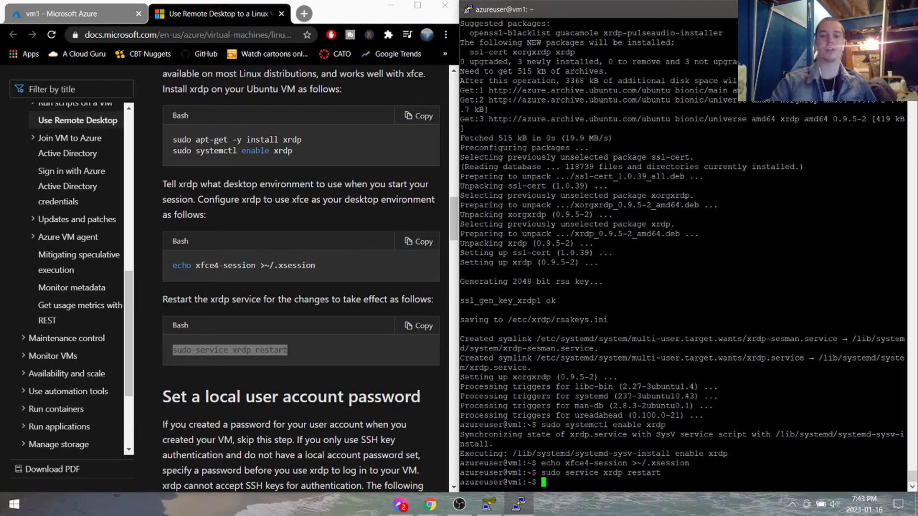
{"action": "scroll", "scroll_direction": "down", "scroll_amount": 3}
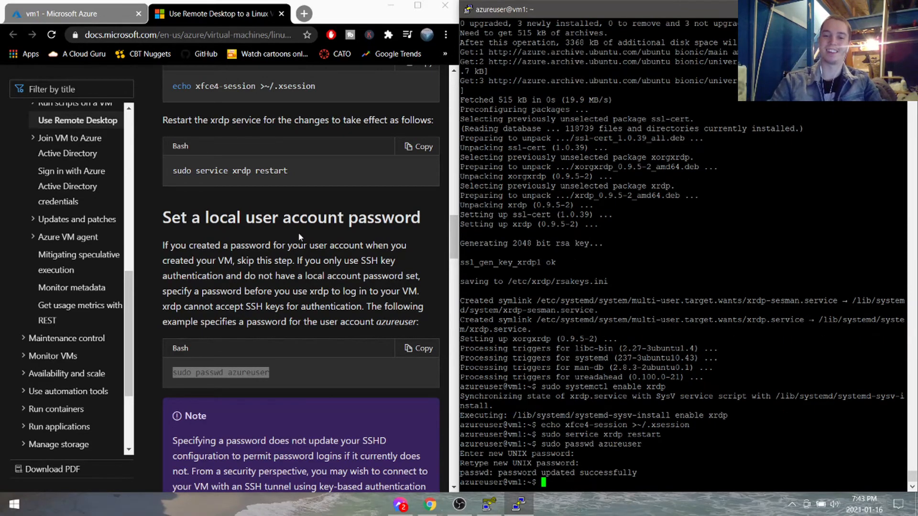
{"action": "scroll", "scroll_direction": "down", "scroll_amount": 3}
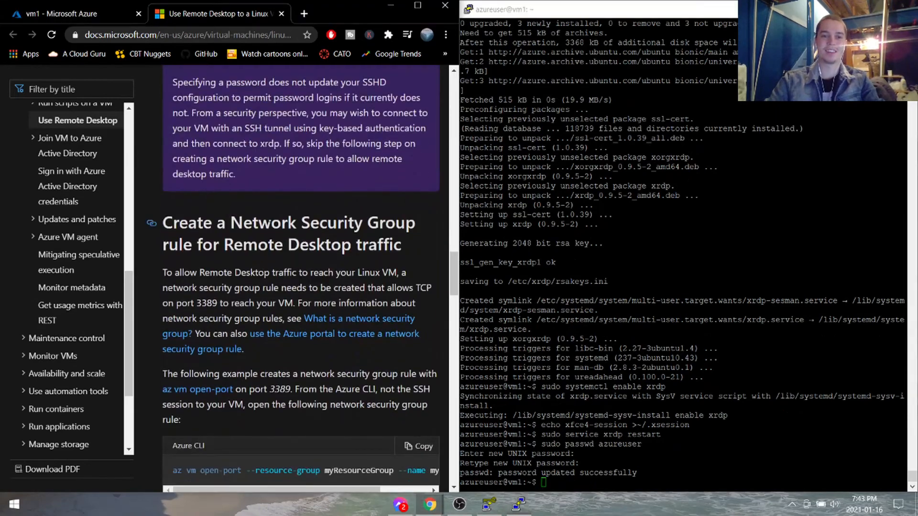
{"action": "scroll", "scroll_direction": "down", "scroll_amount": 3}
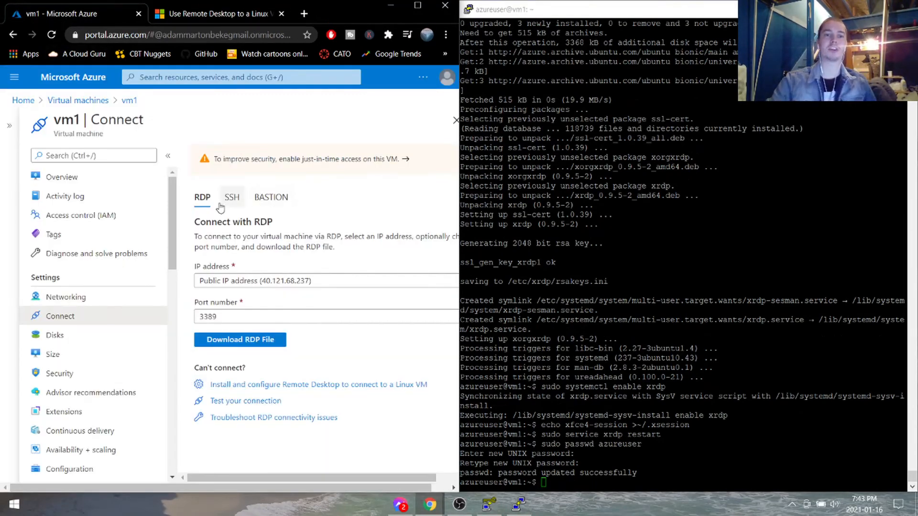
Download vm1's RDP file and connect past the publisher warning to the xrdp login
{"action": "left_click", "coordinate": [239, 339]}
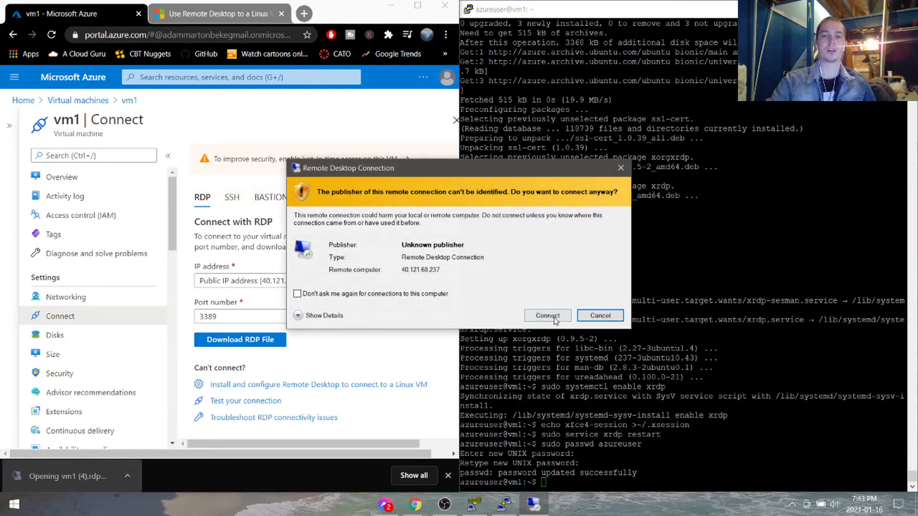
{"action": "left_click", "coordinate": [545, 316]}
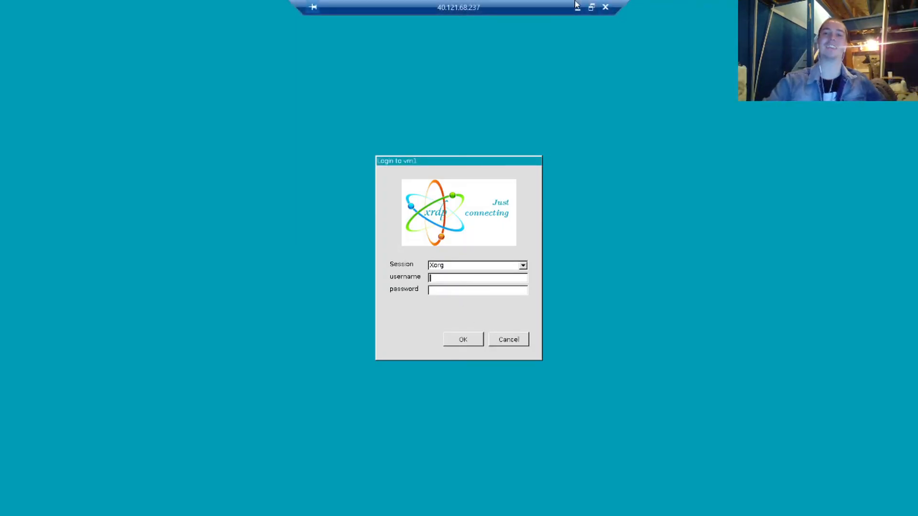
Look up the VM username in the portal's SSH details, then log in to xrdp as azureuser
{"action": "left_click", "coordinate": [476, 289]}
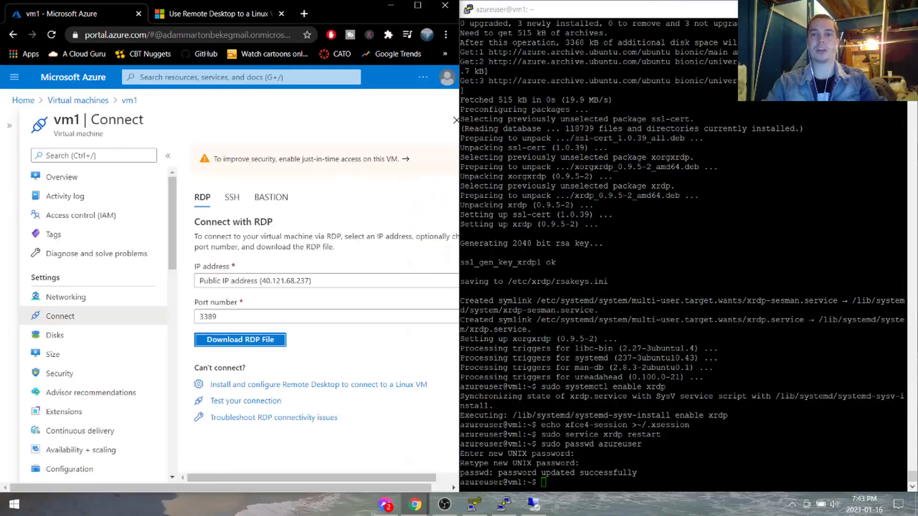
{"action": "left_click", "coordinate": [232, 198]}
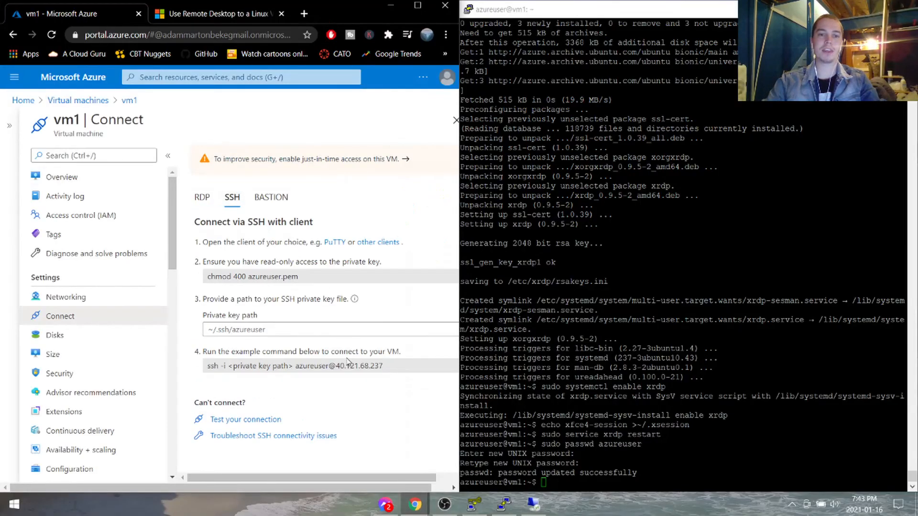
{"action": "double_click", "coordinate": [313, 365]}
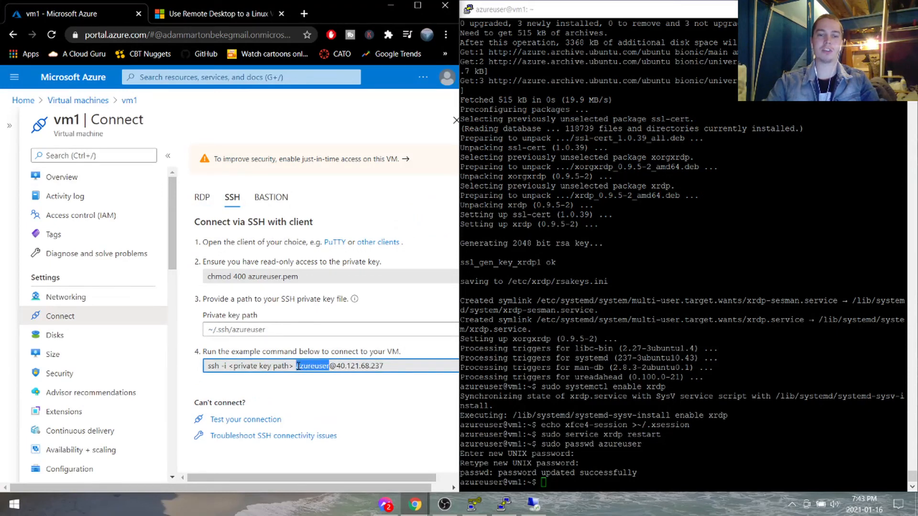
{"action": "mouse_move", "coordinate": [502, 503]}
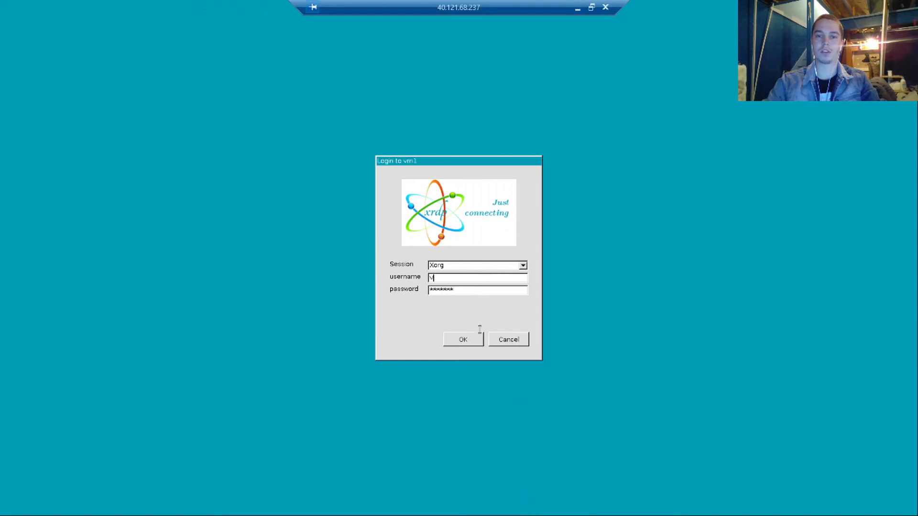
{"action": "type", "text": "zur"}
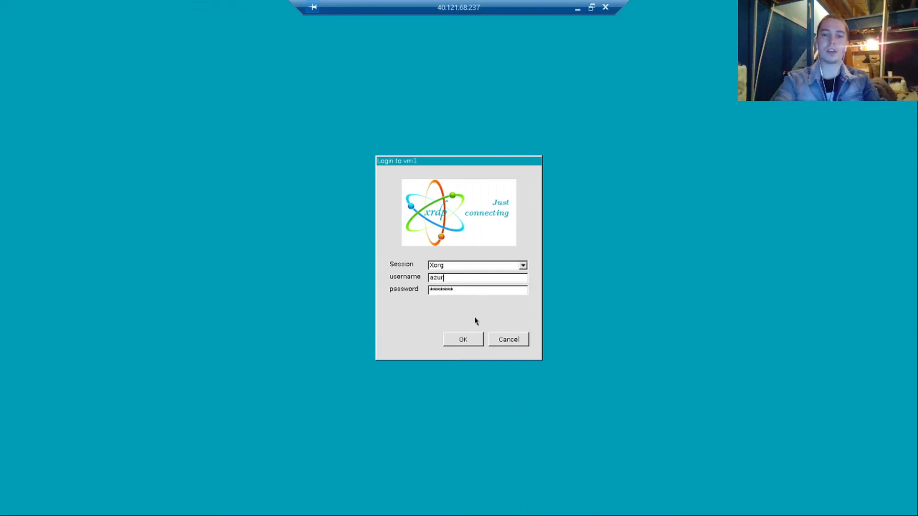
{"action": "type", "text": "euser"}
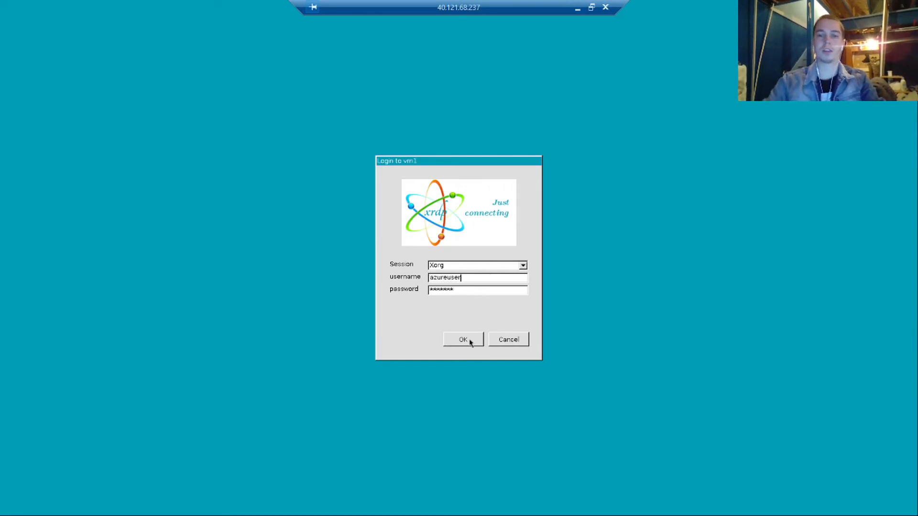
{"action": "left_click", "coordinate": [462, 339]}
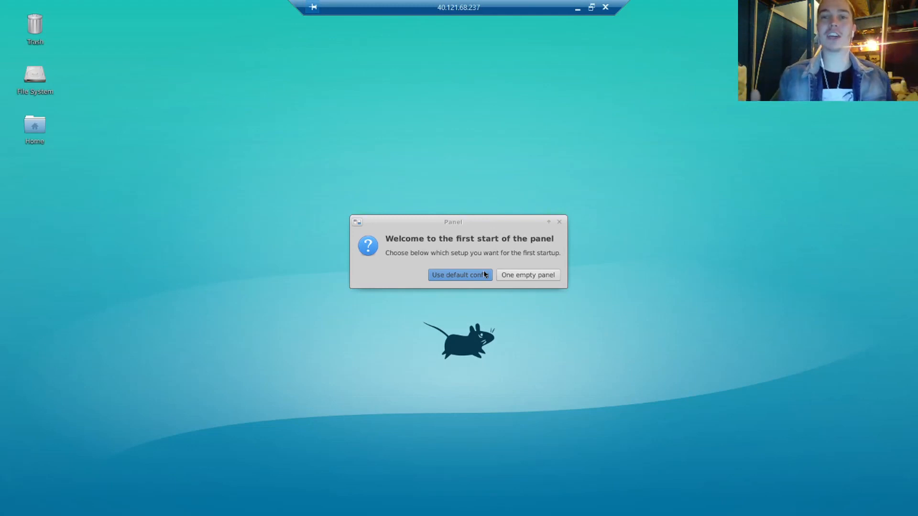
{"action": "mouse_move", "coordinate": [460, 275]}
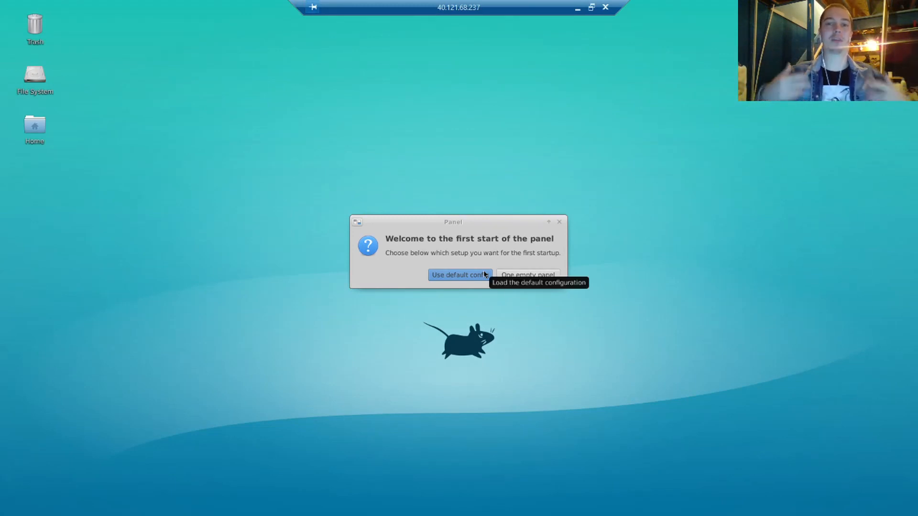